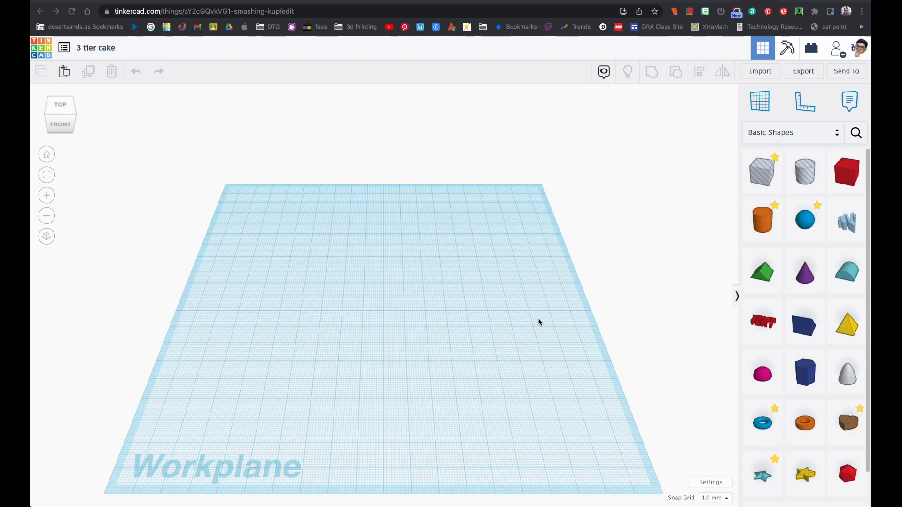
{"action": "mouse_move", "coordinate": [762, 224]}
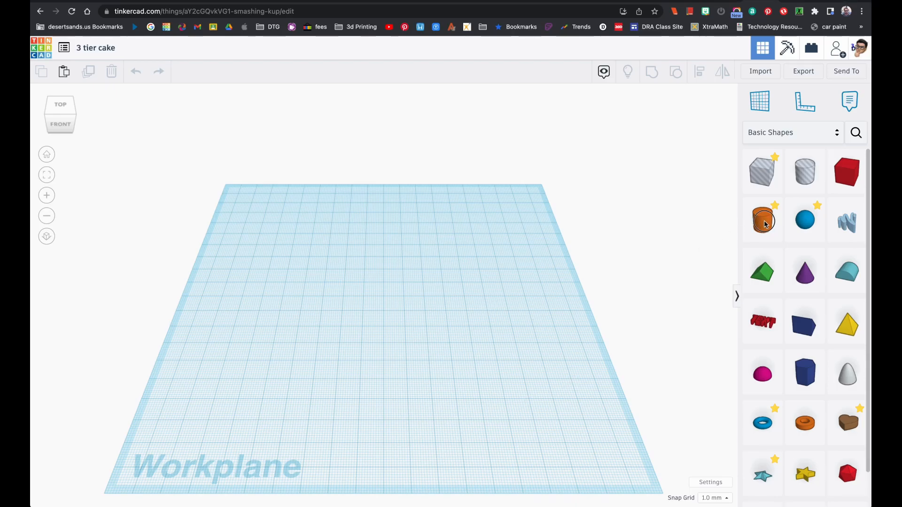
Place a 64-sided cylinder, widen it to 40 by 40 and flatten it into a low base tier.
{"action": "left_click", "coordinate": [762, 220]}
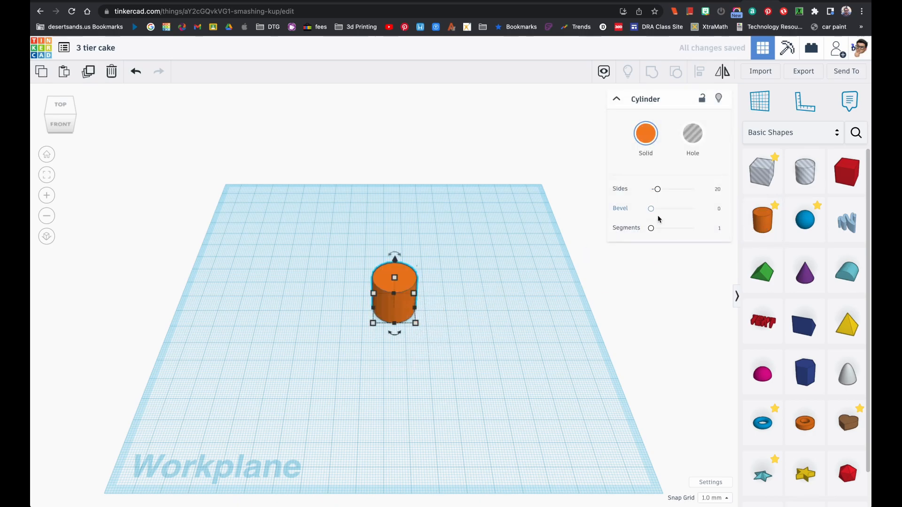
{"action": "left_click_drag", "start_coordinate": [657, 189], "coordinate": [693, 189]}
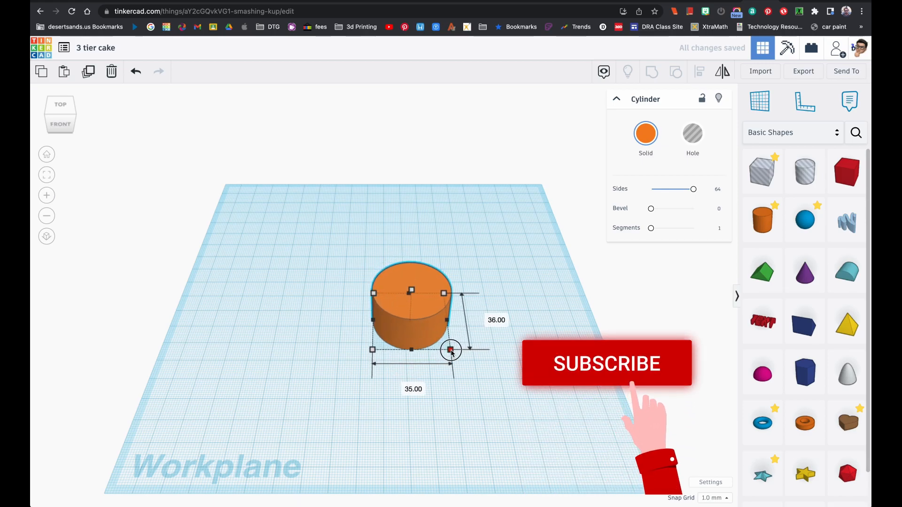
{"action": "left_click_drag", "start_coordinate": [450, 351], "coordinate": [462, 357]}
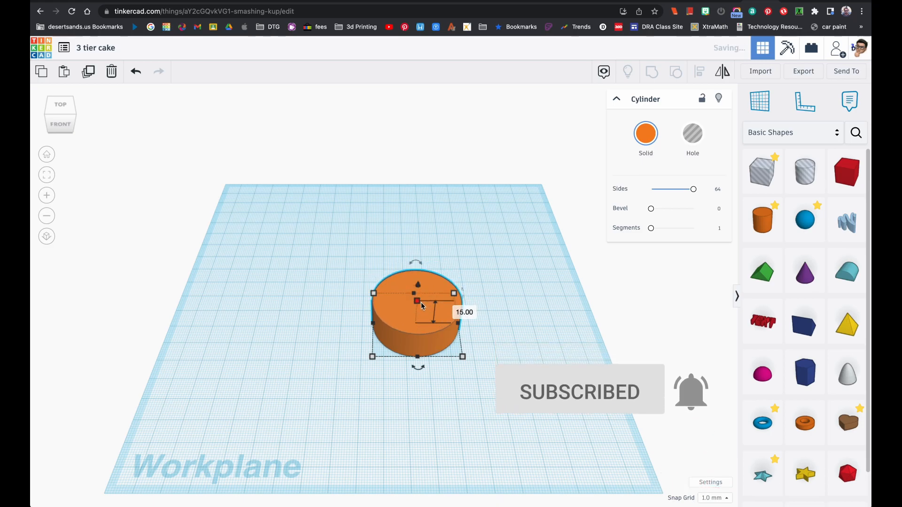
{"action": "left_click_drag", "start_coordinate": [416, 300], "coordinate": [416, 304]}
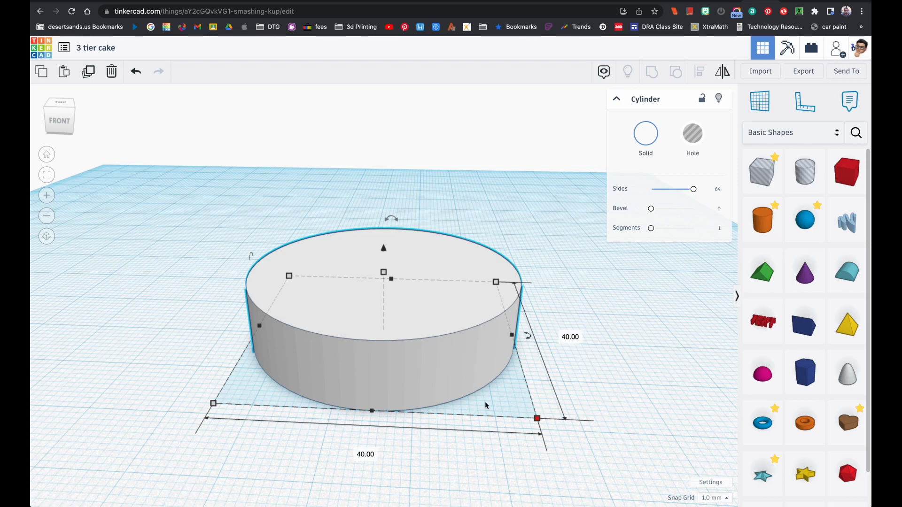
{"action": "mouse_move", "coordinate": [445, 326]}
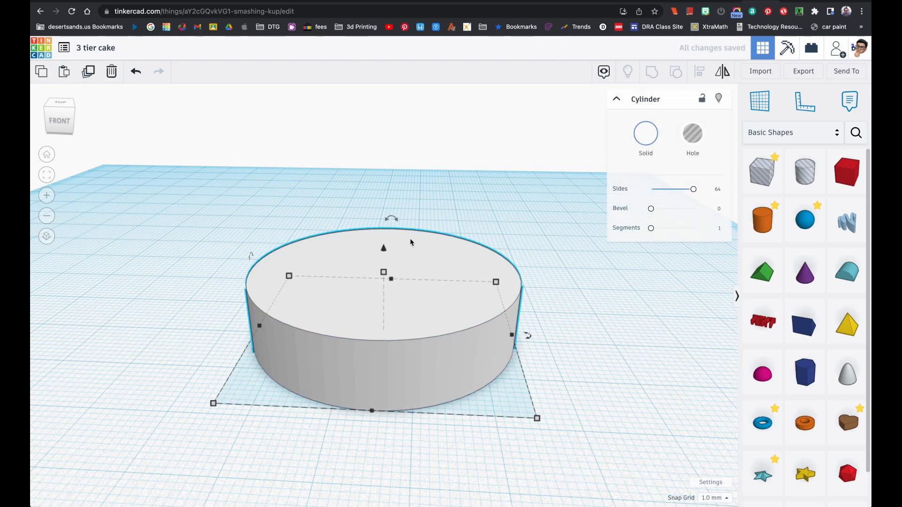
Lift a copied cylinder onto the base, shrink it to 30 wide and centre it as the middle tier.
{"action": "left_click_drag", "start_coordinate": [383, 248], "coordinate": [381, 188]}
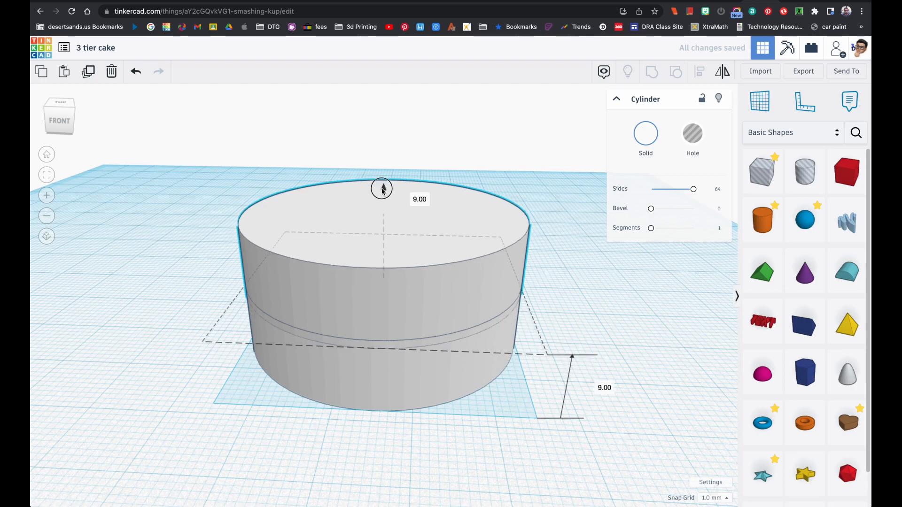
{"action": "left_click_drag", "start_coordinate": [381, 189], "coordinate": [383, 181]}
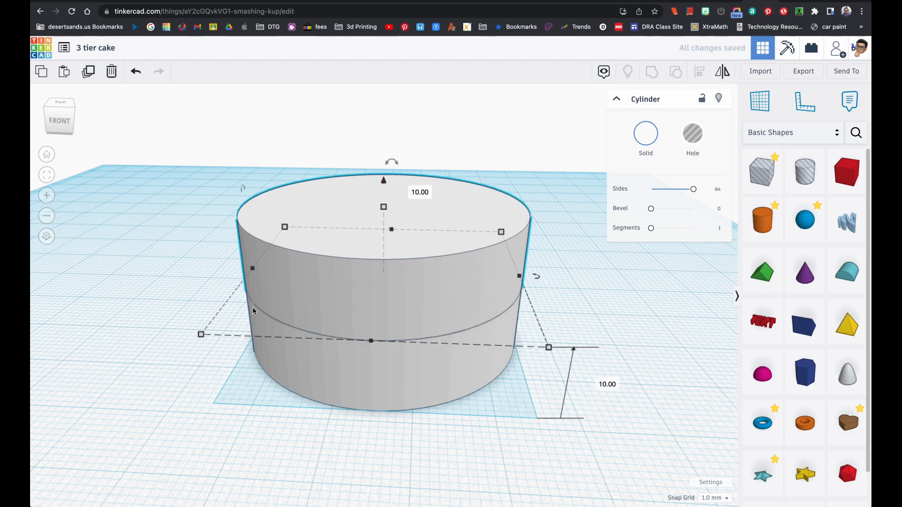
{"action": "left_click_drag", "start_coordinate": [200, 334], "coordinate": [216, 328]}
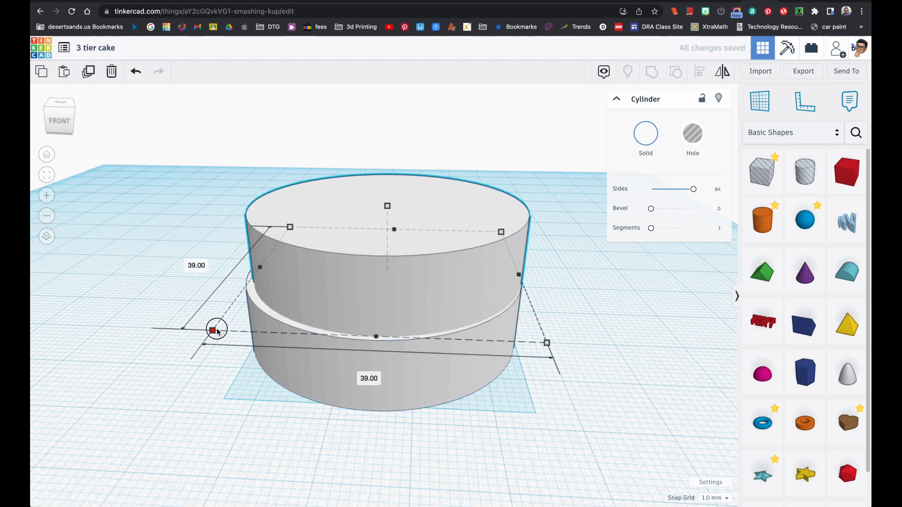
{"action": "left_click_drag", "start_coordinate": [217, 328], "coordinate": [312, 303]}
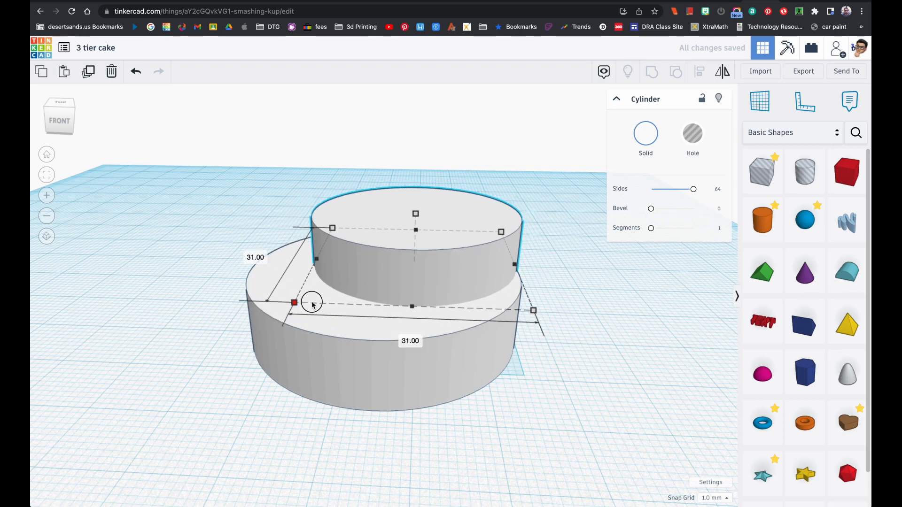
{"action": "left_click_drag", "start_coordinate": [312, 302], "coordinate": [408, 281]}
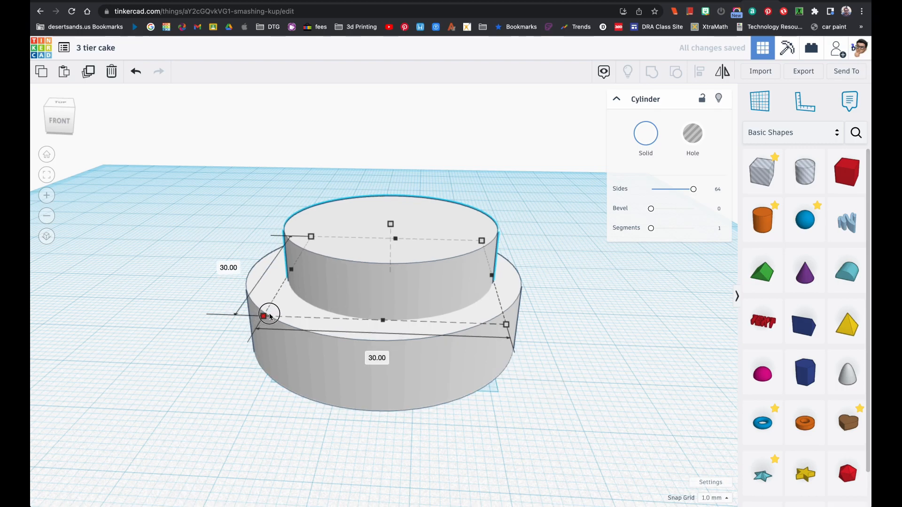
{"action": "left_click_drag", "start_coordinate": [270, 316], "coordinate": [411, 283]}
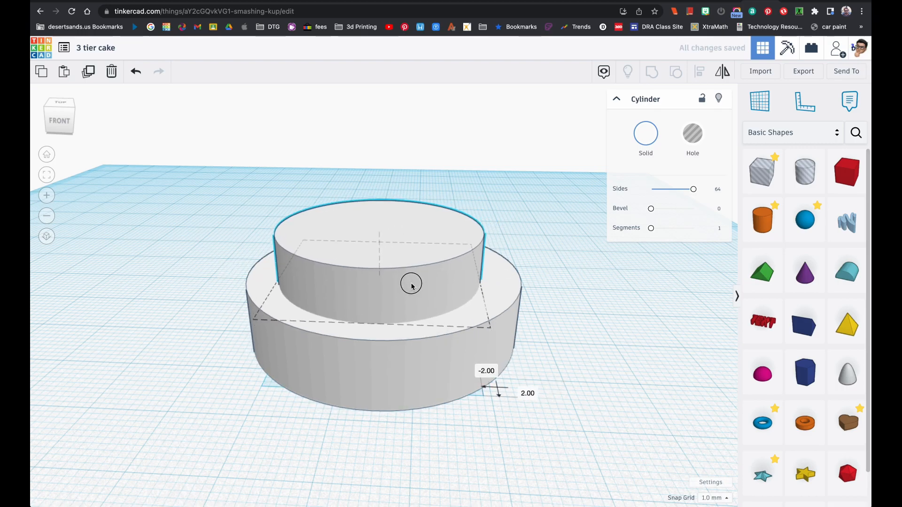
Lift another copy onto the middle tier, shrink it and centre it as the top tier.
{"action": "left_click_drag", "start_coordinate": [412, 284], "coordinate": [403, 309]}
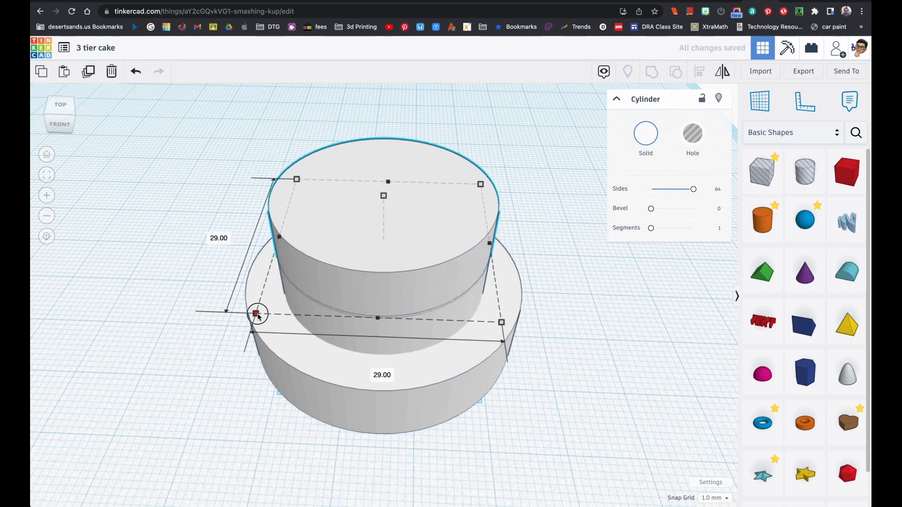
{"action": "left_click_drag", "start_coordinate": [258, 313], "coordinate": [331, 279]}
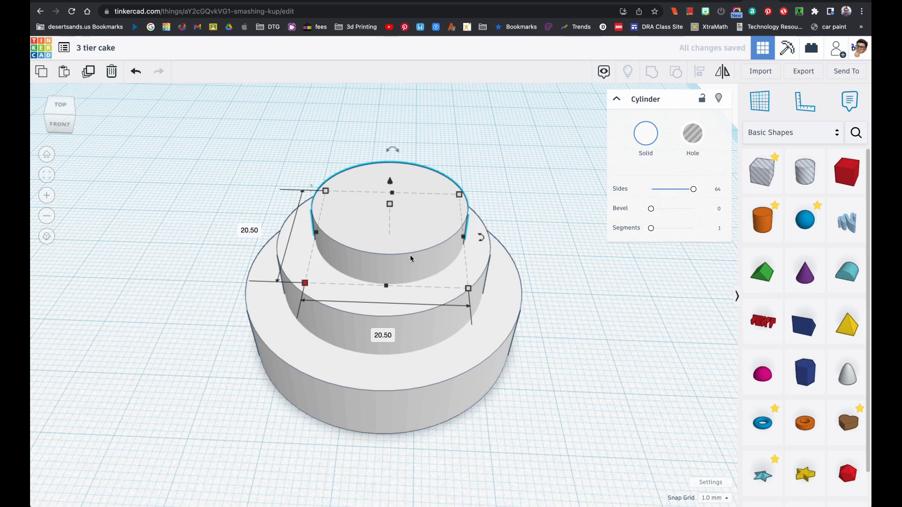
{"action": "left_click_drag", "start_coordinate": [304, 283], "coordinate": [296, 287]}
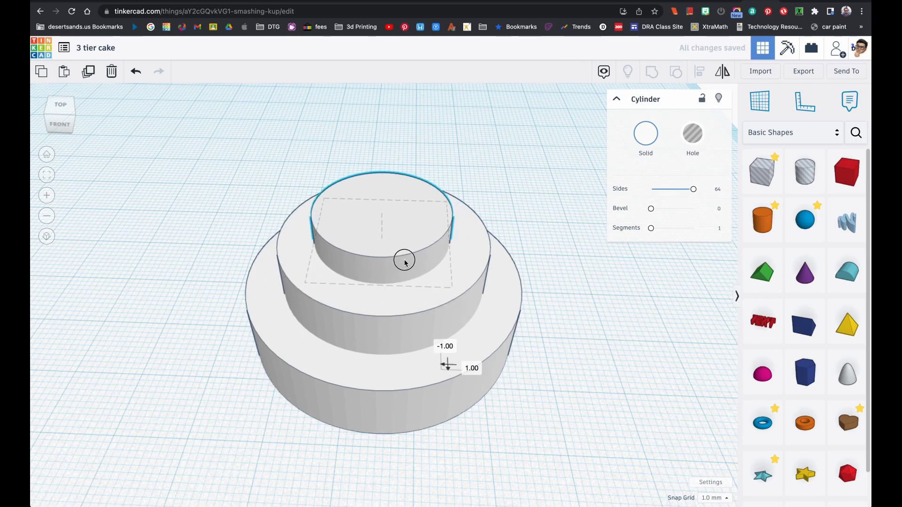
Align all three tiers centred, then shorten the top tier to 8 and drop it onto the middle tier.
{"action": "left_click", "coordinate": [250, 173]}
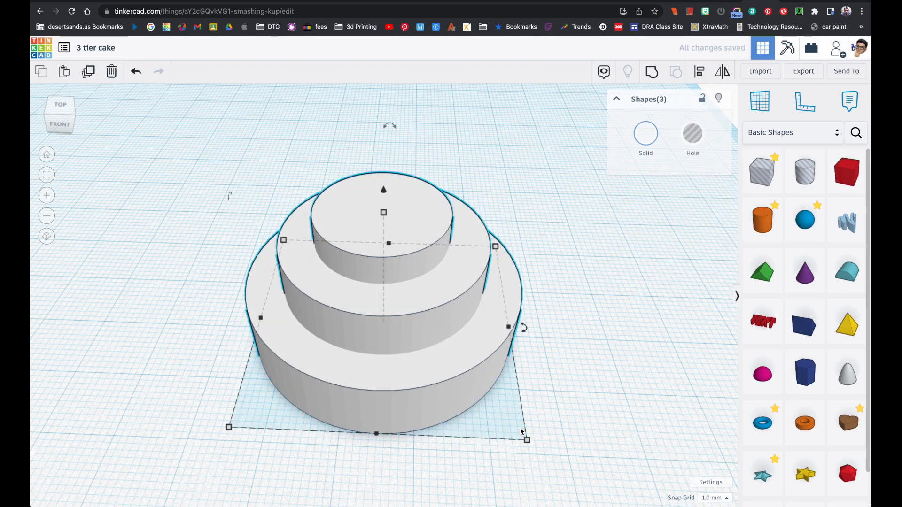
{"action": "left_click", "coordinate": [699, 71]}
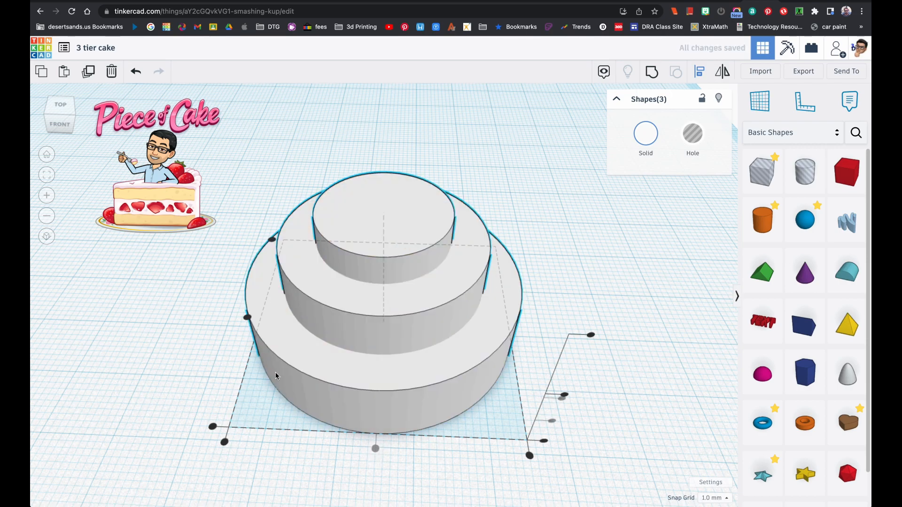
{"action": "mouse_move", "coordinate": [231, 321]}
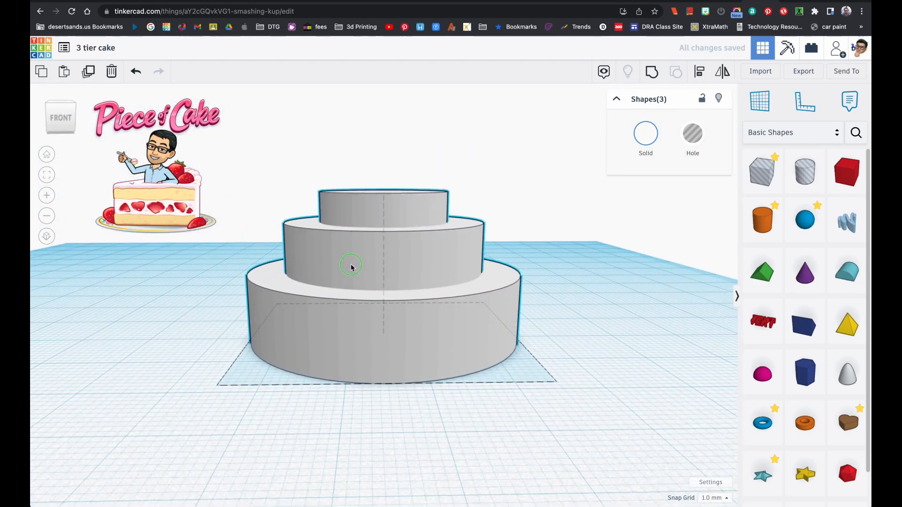
{"action": "left_click", "coordinate": [382, 206]}
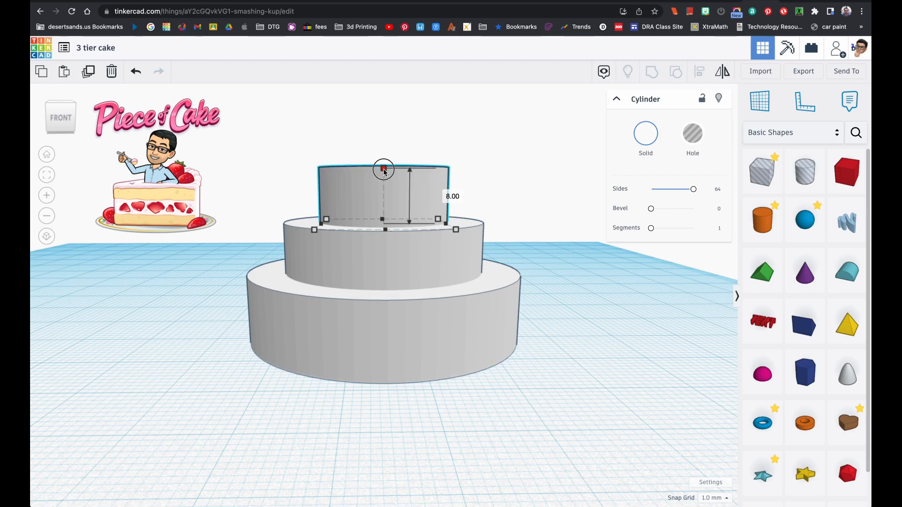
{"action": "left_click_drag", "start_coordinate": [383, 169], "coordinate": [383, 223]}
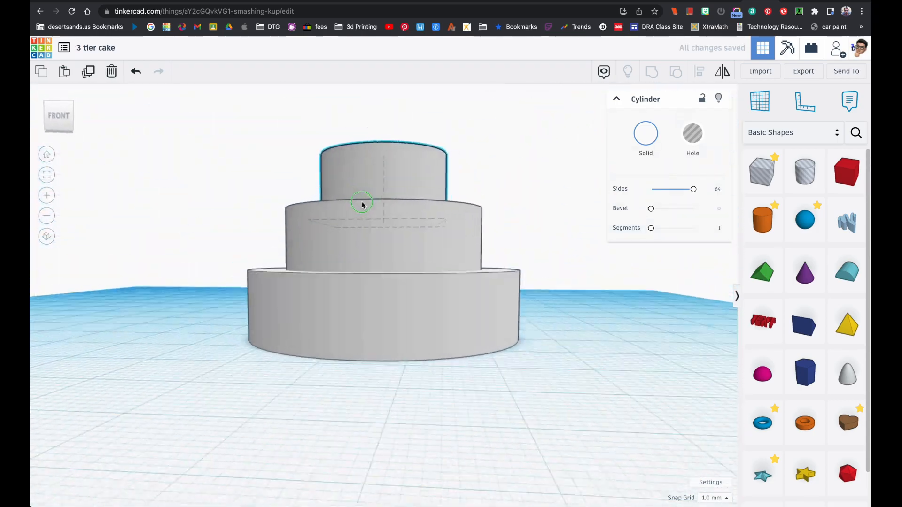
{"action": "left_click_drag", "start_coordinate": [363, 204], "coordinate": [337, 238]}
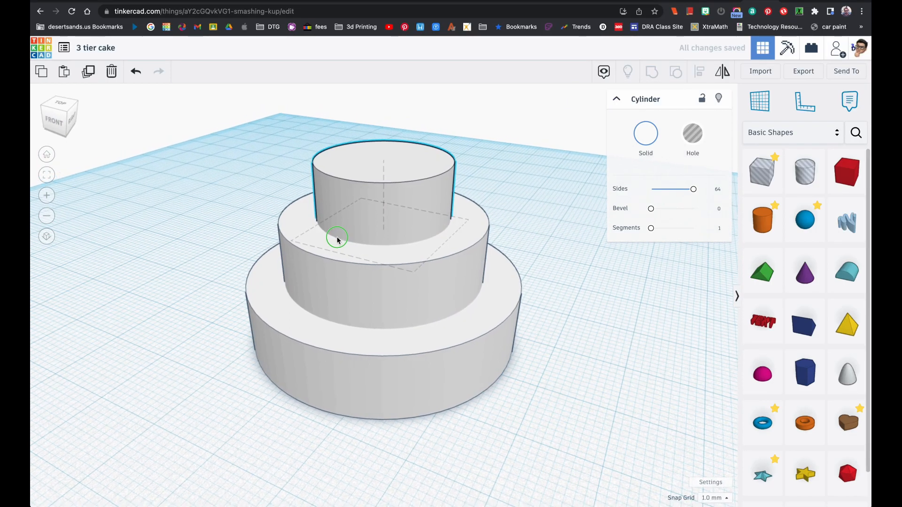
Search the shapes panel for 'text' and place the community text ring around the cake.
{"action": "left_click", "coordinate": [521, 253]}
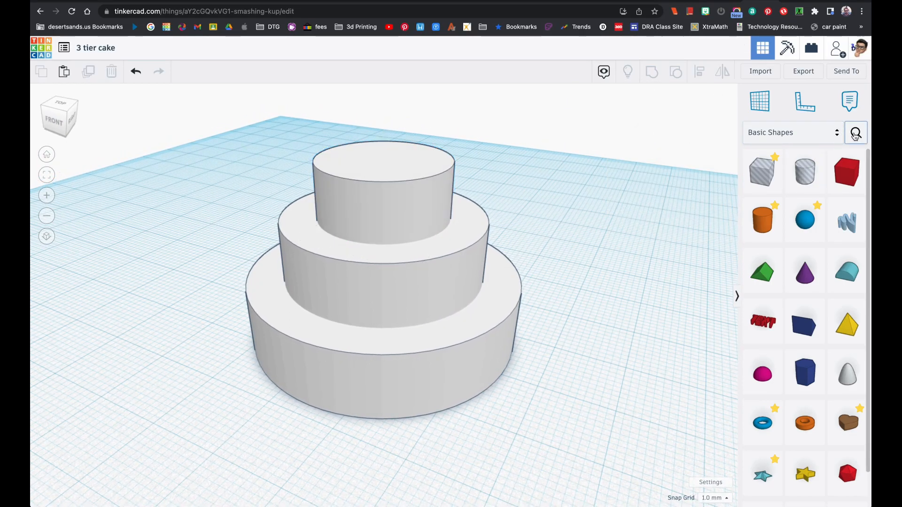
{"action": "left_click", "coordinate": [855, 133]}
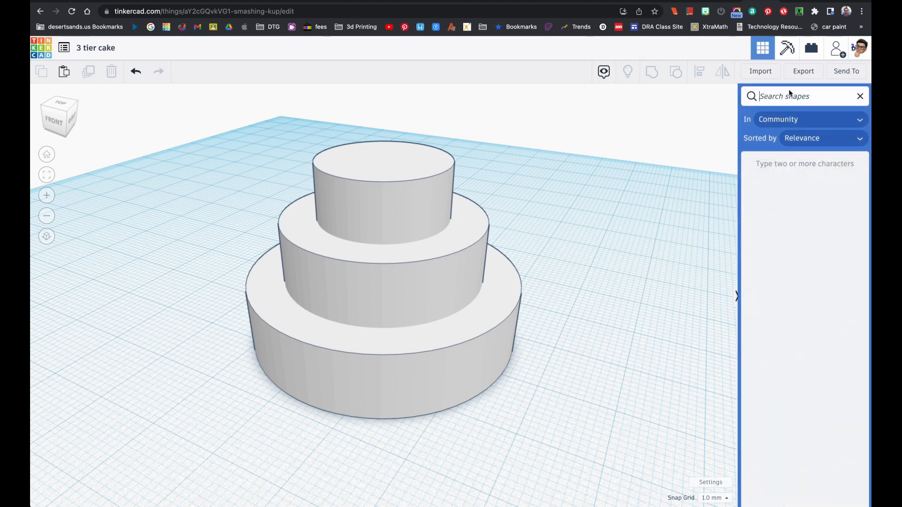
{"action": "type", "text": "text"}
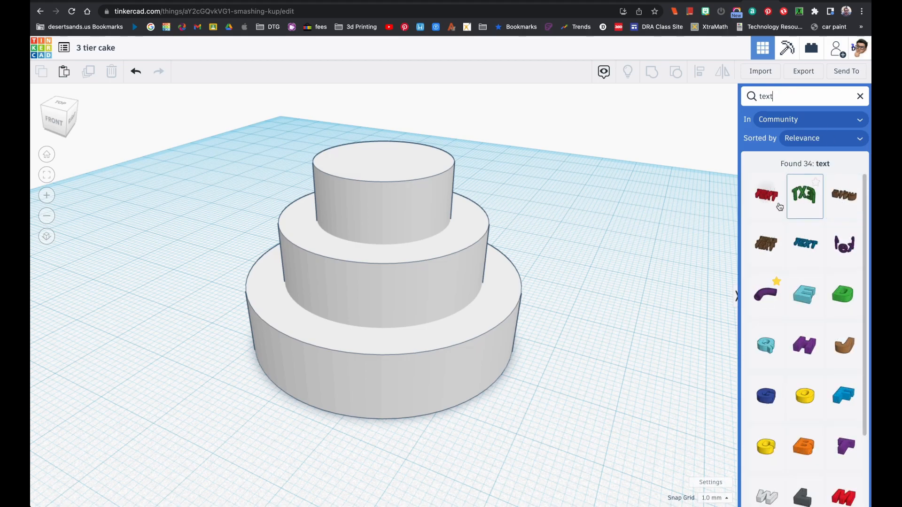
{"action": "mouse_move", "coordinate": [809, 212]}
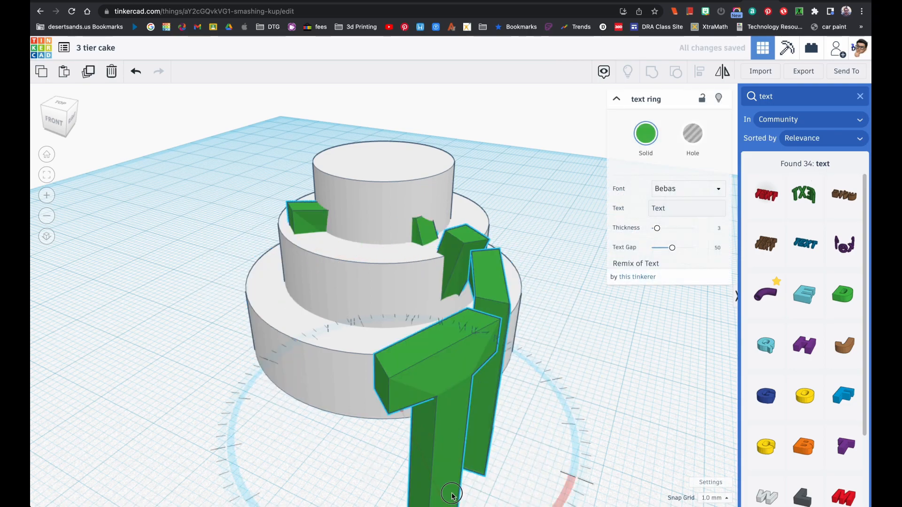
{"action": "left_click_drag", "start_coordinate": [452, 495], "coordinate": [316, 420]}
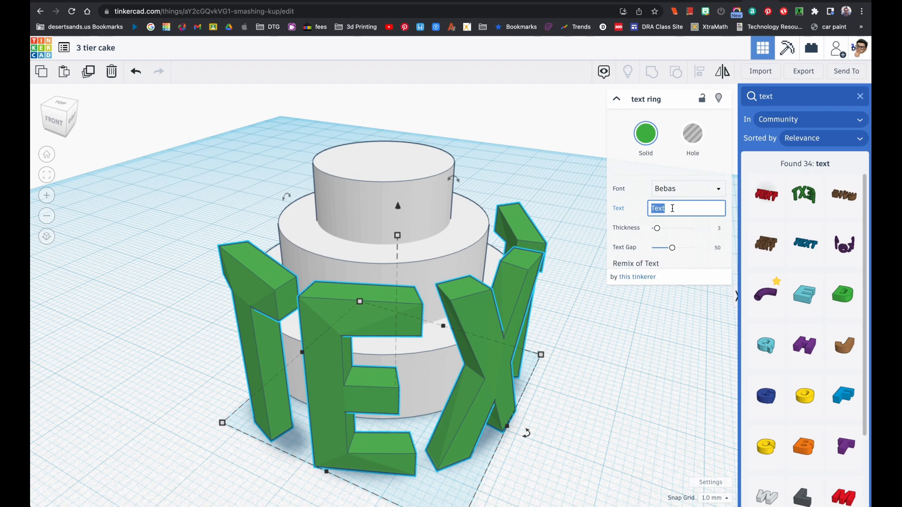
Make the ring read 'Bob' with maximum letter spacing, rotated and moved against the bottom tier.
{"action": "type", "text": "Bob"}
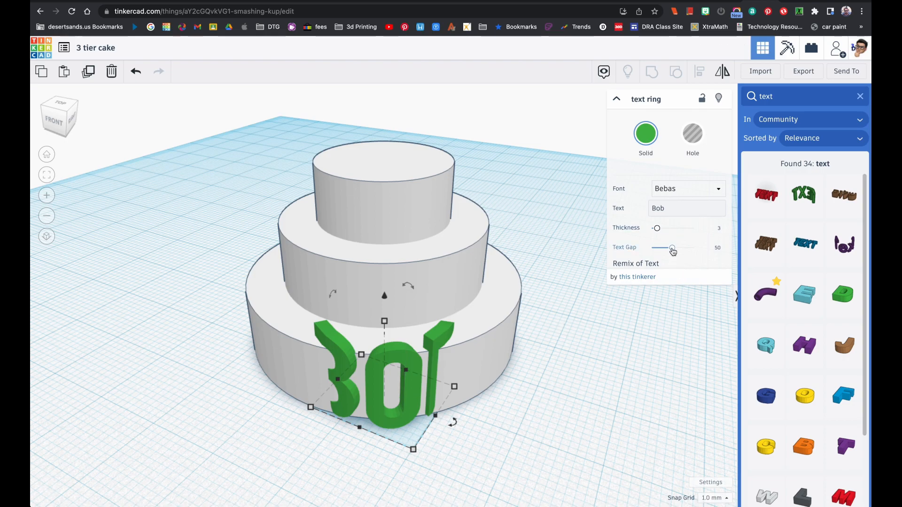
{"action": "left_click_drag", "start_coordinate": [671, 247], "coordinate": [684, 247]}
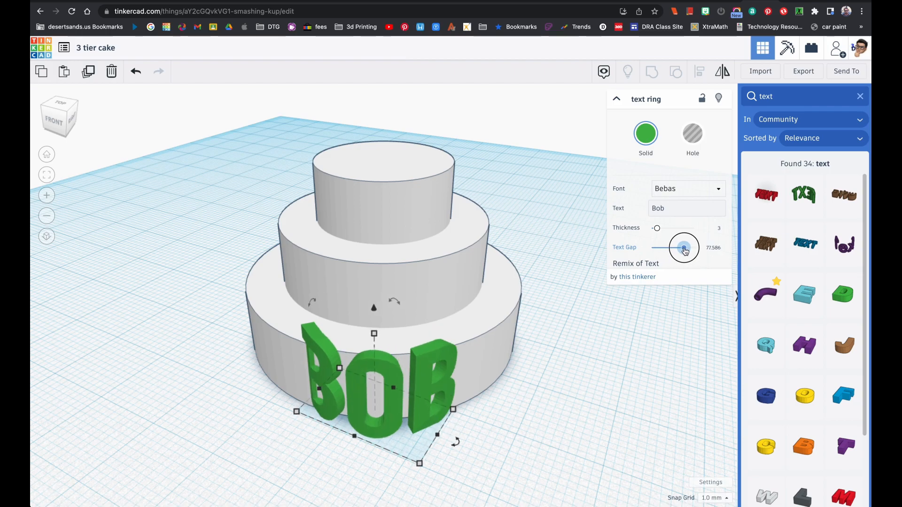
{"action": "left_click_drag", "start_coordinate": [685, 248], "coordinate": [694, 247]}
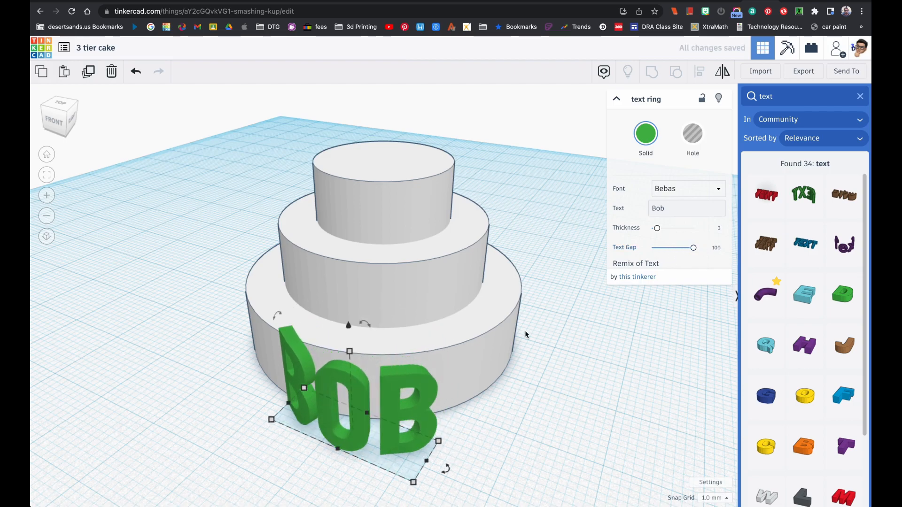
{"action": "left_click_drag", "start_coordinate": [446, 467], "coordinate": [460, 461]}
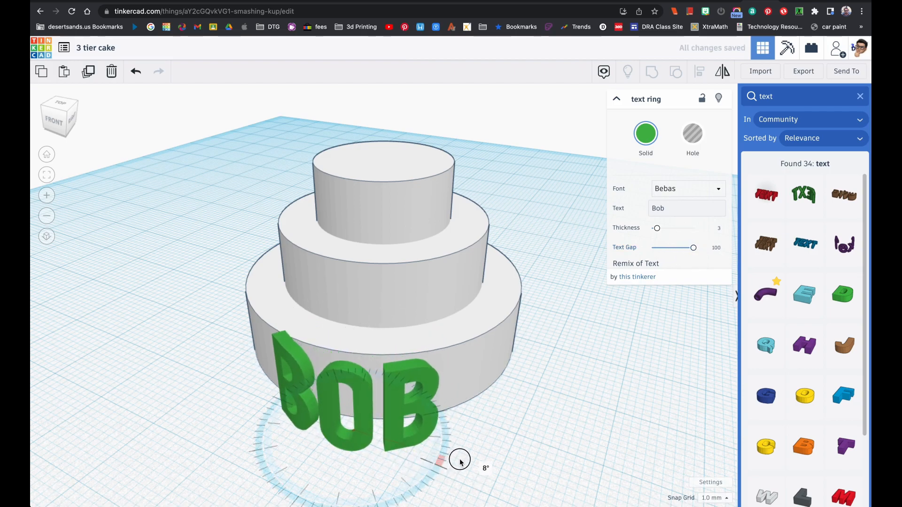
{"action": "left_click_drag", "start_coordinate": [460, 461], "coordinate": [368, 403]}
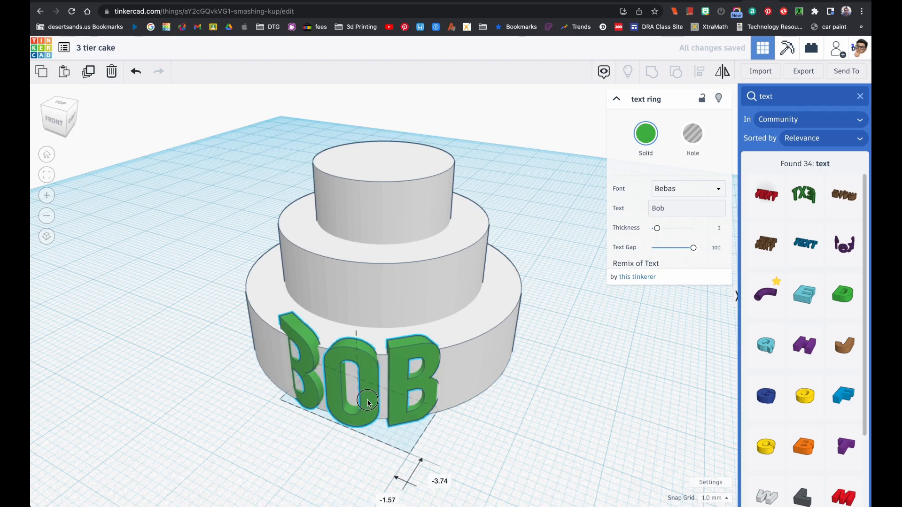
{"action": "left_click_drag", "start_coordinate": [693, 248], "coordinate": [690, 247]}
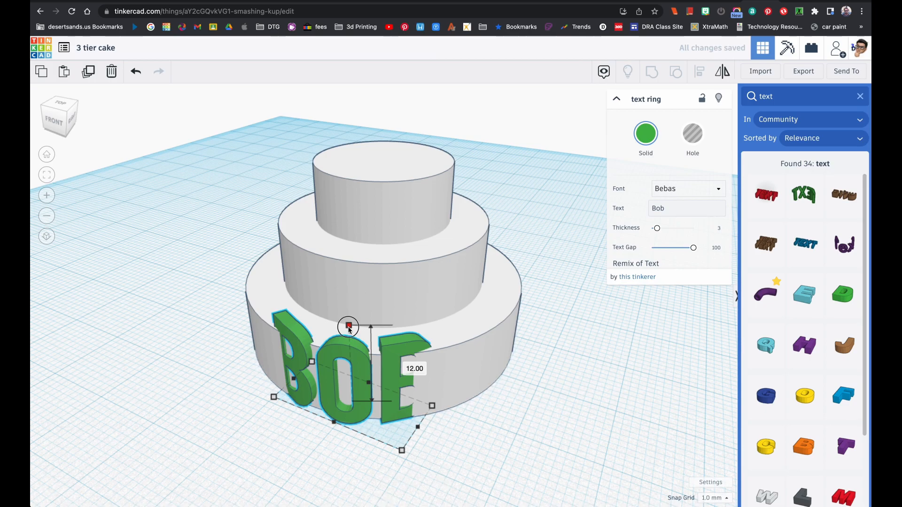
Lower the BOB text to the workplane and set its letter thickness to about 3.9.
{"action": "left_click_drag", "start_coordinate": [347, 327], "coordinate": [347, 333]}
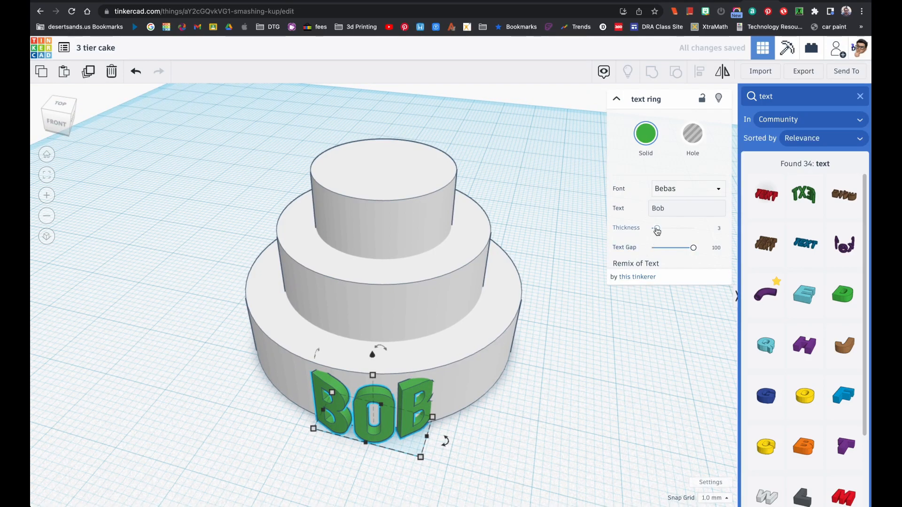
{"action": "left_click_drag", "start_coordinate": [654, 228], "coordinate": [662, 228]}
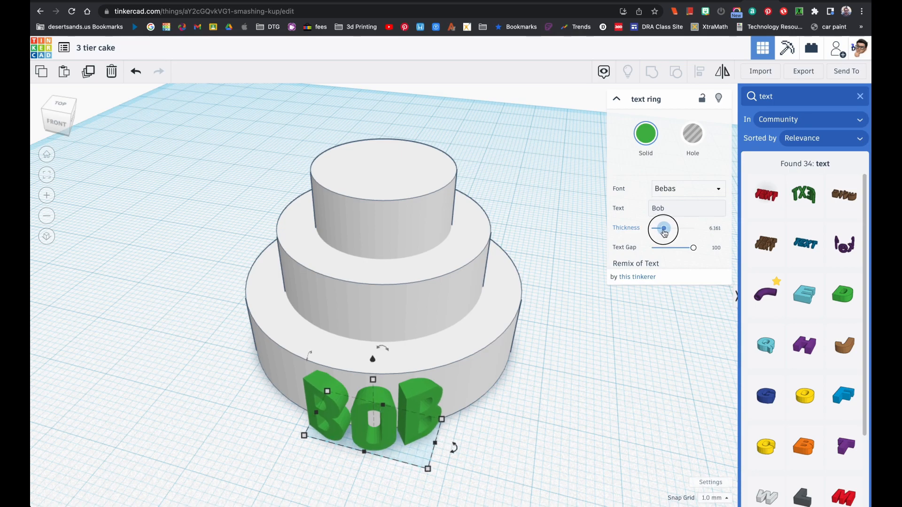
{"action": "left_click_drag", "start_coordinate": [664, 228], "coordinate": [655, 228]}
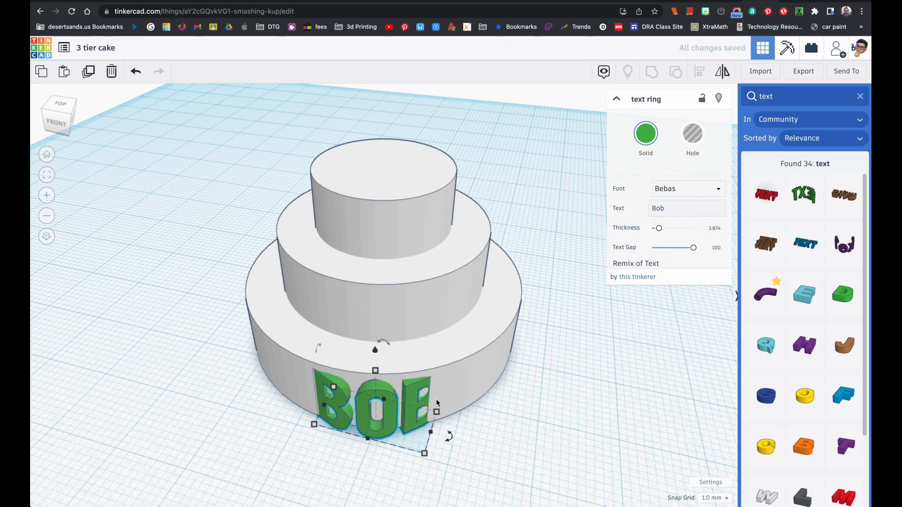
{"action": "mouse_move", "coordinate": [601, 455]}
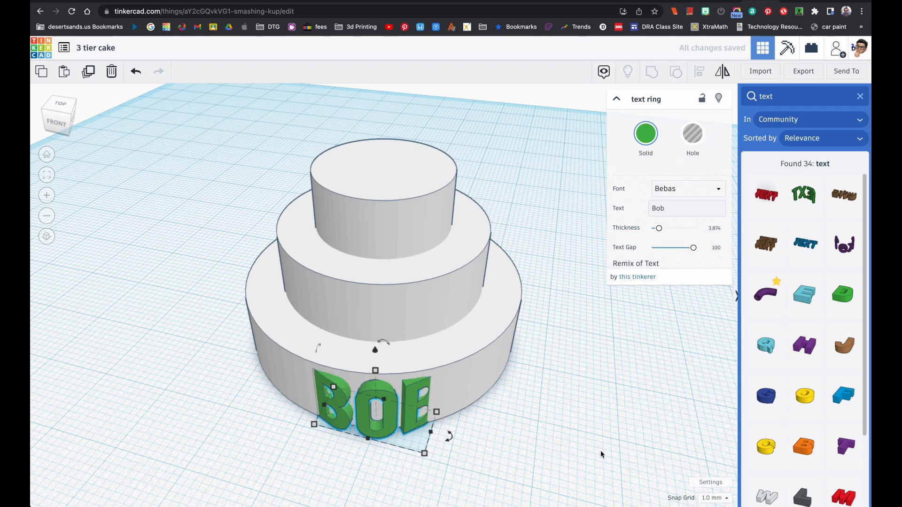
{"action": "mouse_move", "coordinate": [415, 398]}
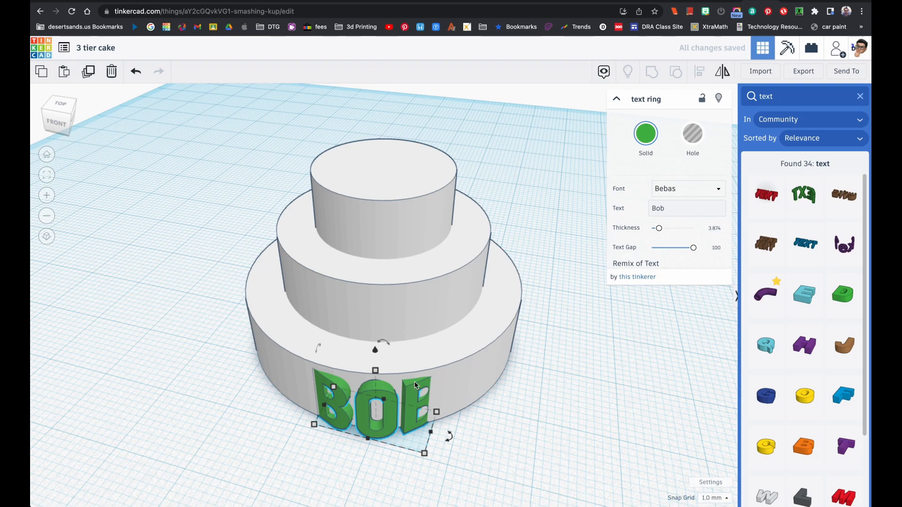
Set the Snap Grid to 0.1 mm and clear the selection.
{"action": "left_click", "coordinate": [714, 498]}
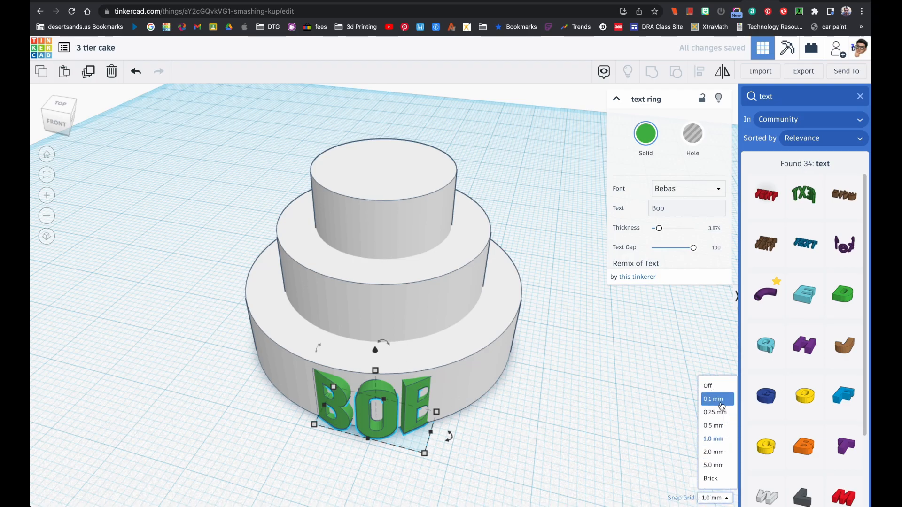
{"action": "left_click", "coordinate": [714, 398]}
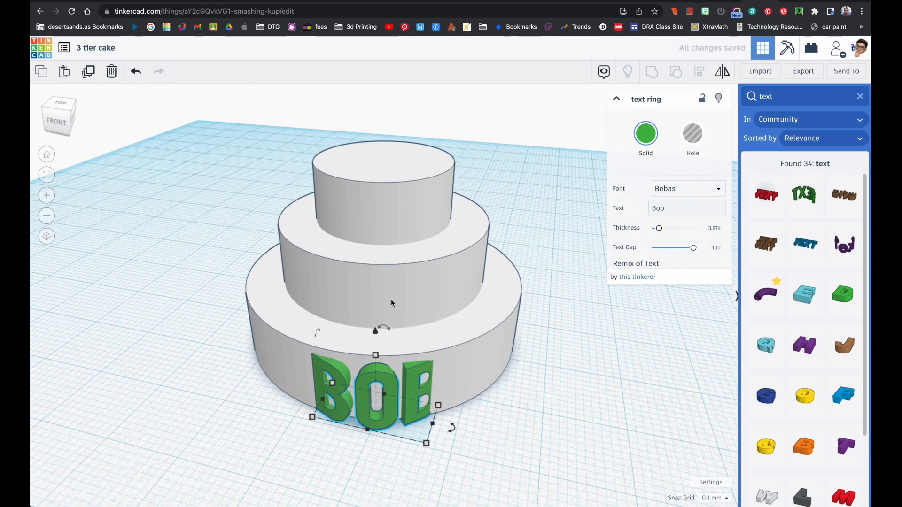
{"action": "left_click", "coordinate": [253, 258]}
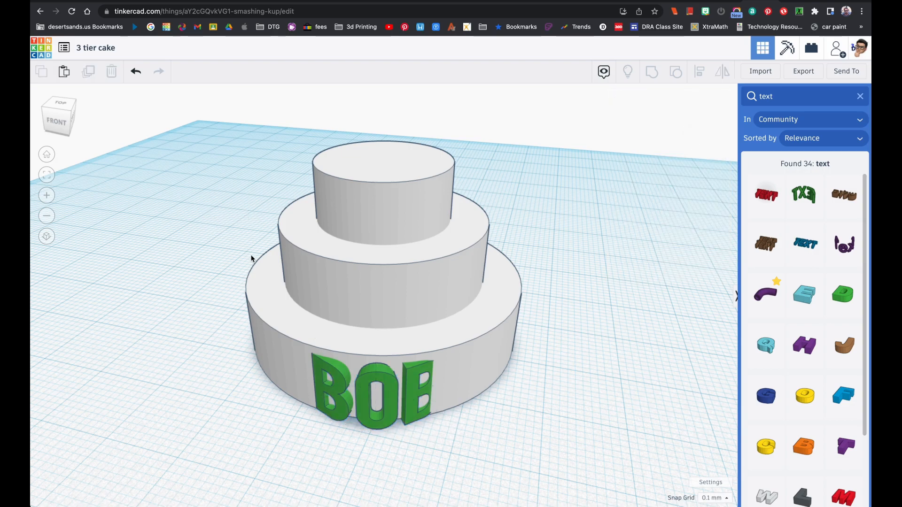
{"action": "mouse_move", "coordinate": [855, 256]}
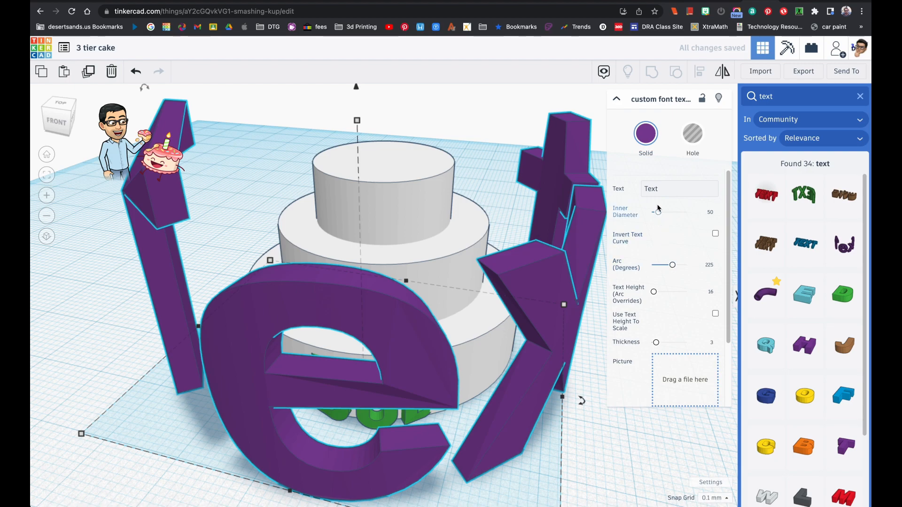
Replace the placeholder word with 'Carl' in the text field and view the cake from above.
{"action": "left_click", "coordinate": [679, 188]}
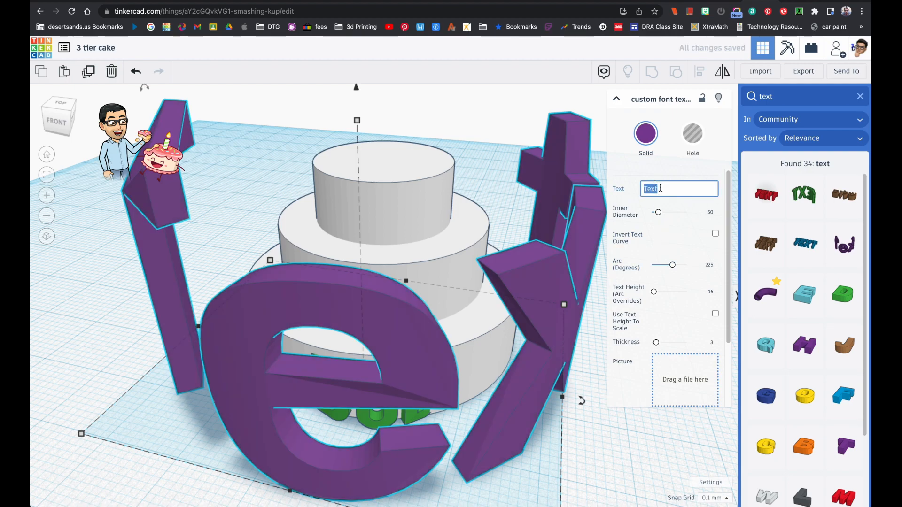
{"action": "type", "text": "Carl"}
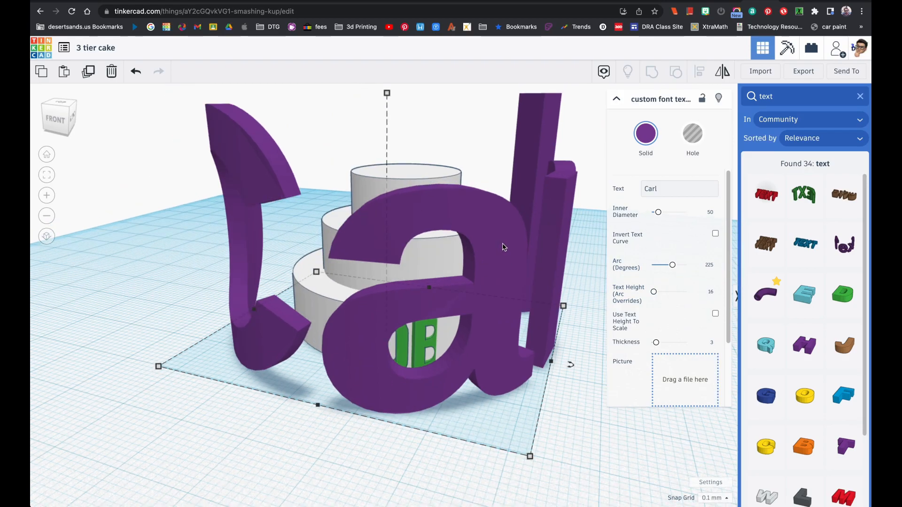
{"action": "left_click_drag", "start_coordinate": [386, 93], "coordinate": [398, 109]}
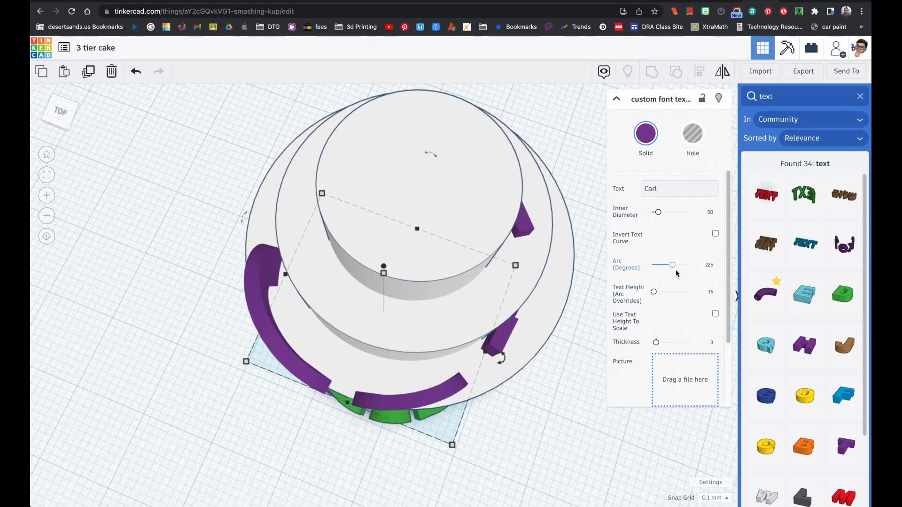
Set the Carl text arc to about 157 degrees and adjust its inner diameter.
{"action": "left_click_drag", "start_coordinate": [672, 265], "coordinate": [676, 265]}
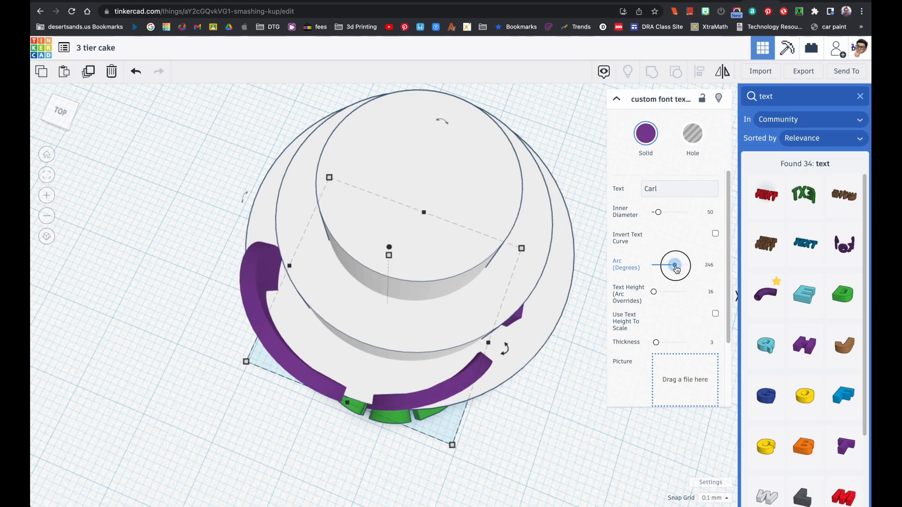
{"action": "left_click_drag", "start_coordinate": [675, 265], "coordinate": [685, 265]}
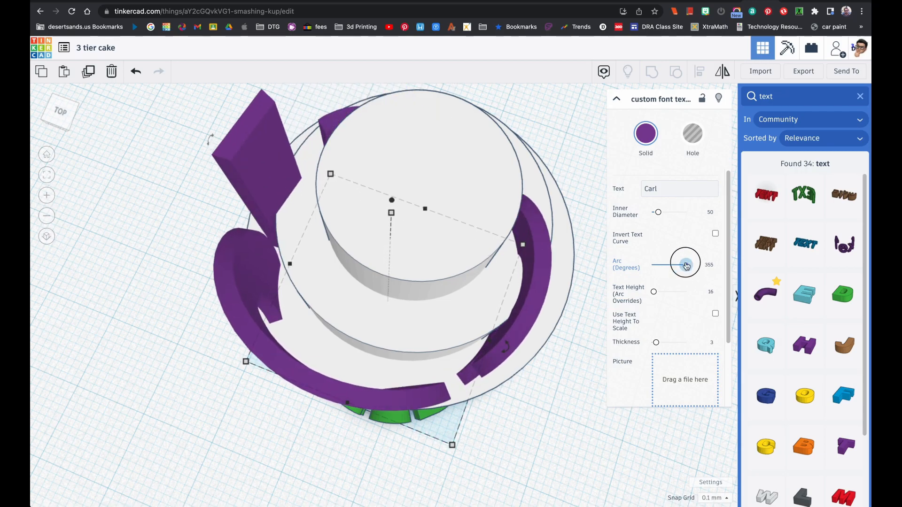
{"action": "left_click_drag", "start_coordinate": [685, 265], "coordinate": [665, 265]}
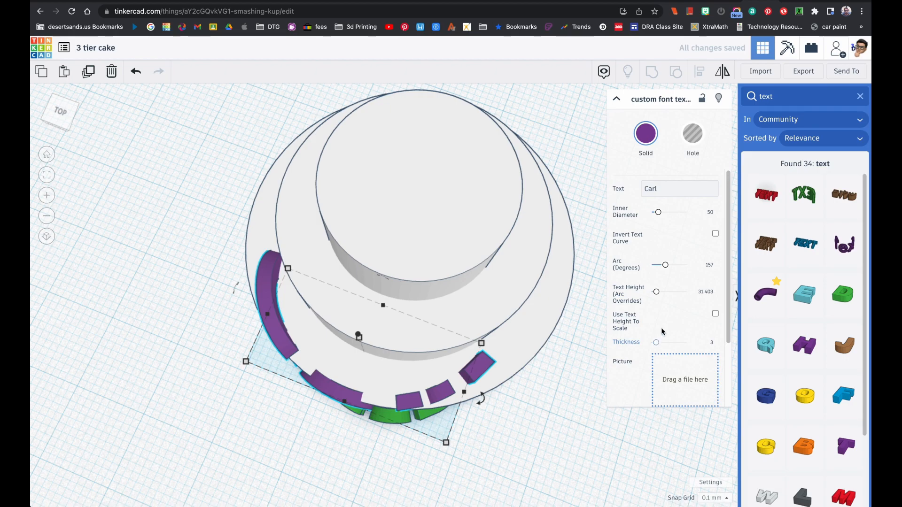
{"action": "left_click_drag", "start_coordinate": [657, 212], "coordinate": [661, 213]}
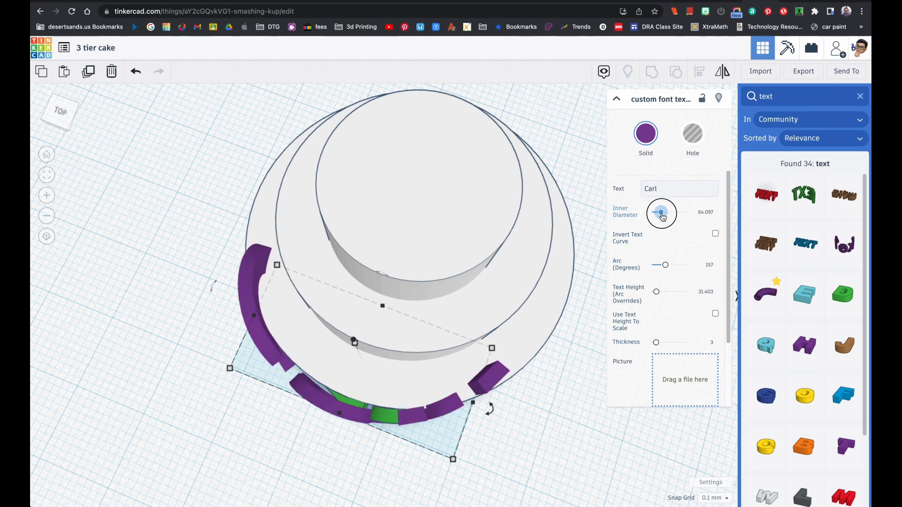
{"action": "left_click_drag", "start_coordinate": [661, 214], "coordinate": [660, 213]}
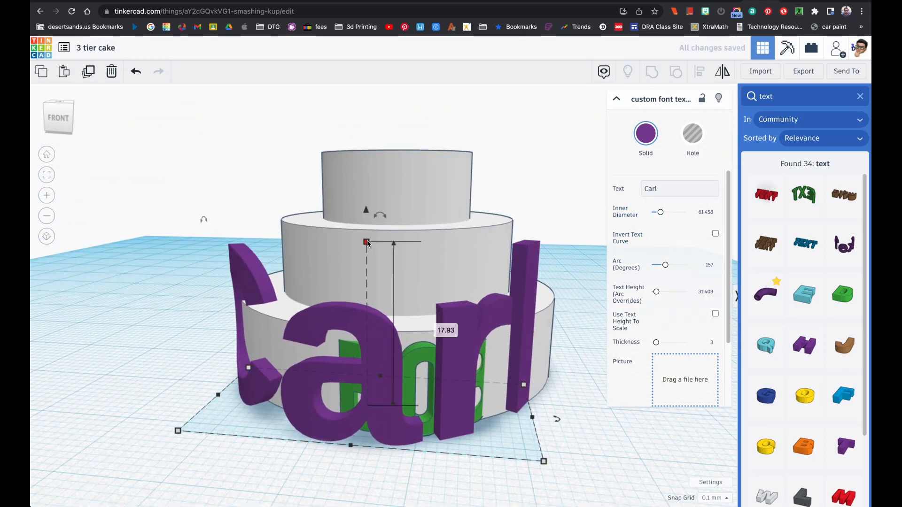
Lower the Carl text toward the grid, widen its curve around the bottom tier and resize its footprint.
{"action": "left_click_drag", "start_coordinate": [365, 242], "coordinate": [369, 259]}
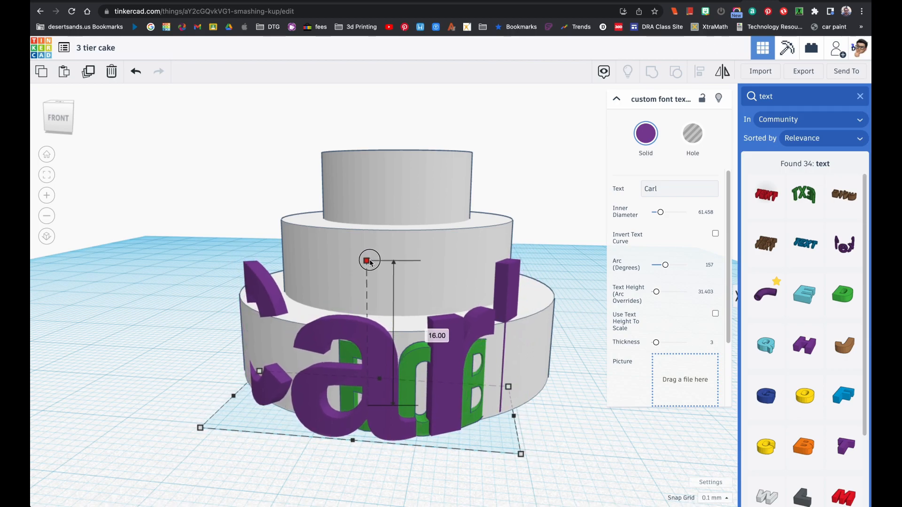
{"action": "left_click_drag", "start_coordinate": [368, 259], "coordinate": [366, 268]}
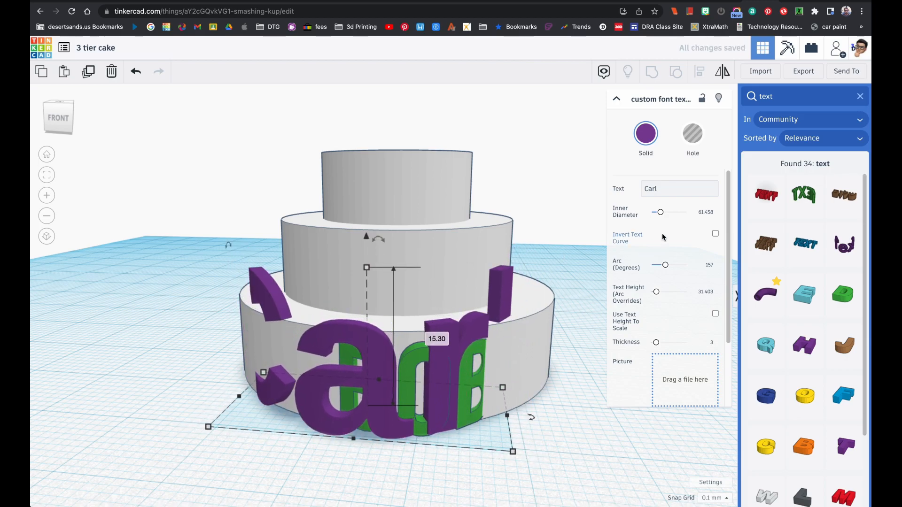
{"action": "left_click_drag", "start_coordinate": [659, 212], "coordinate": [662, 211]}
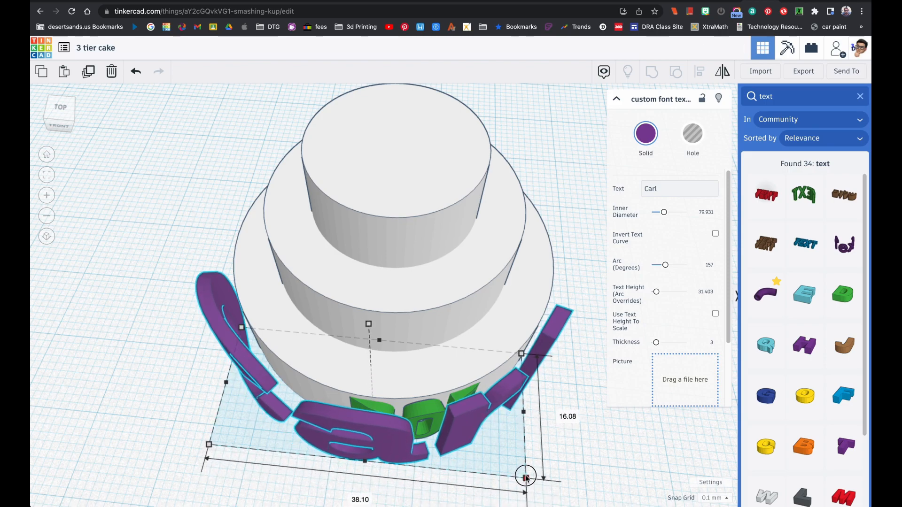
{"action": "left_click_drag", "start_coordinate": [524, 476], "coordinate": [527, 449]}
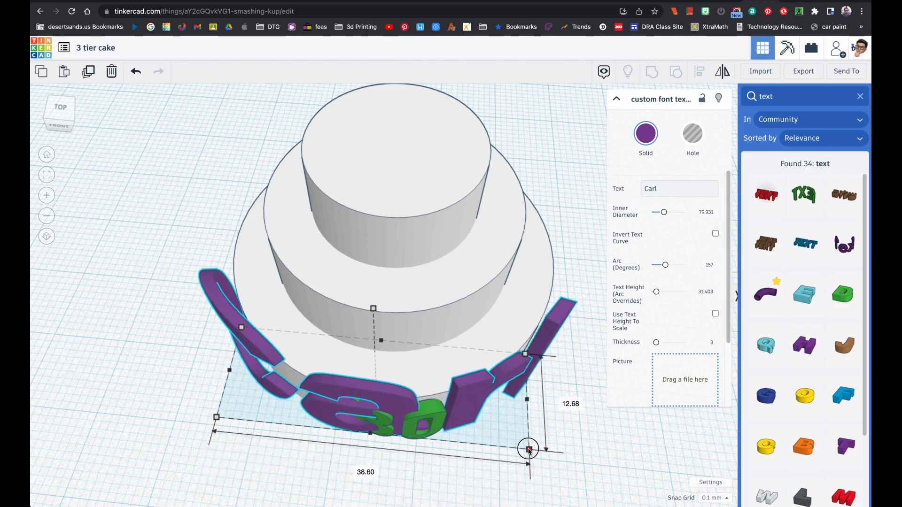
{"action": "left_click_drag", "start_coordinate": [527, 449], "coordinate": [527, 447]}
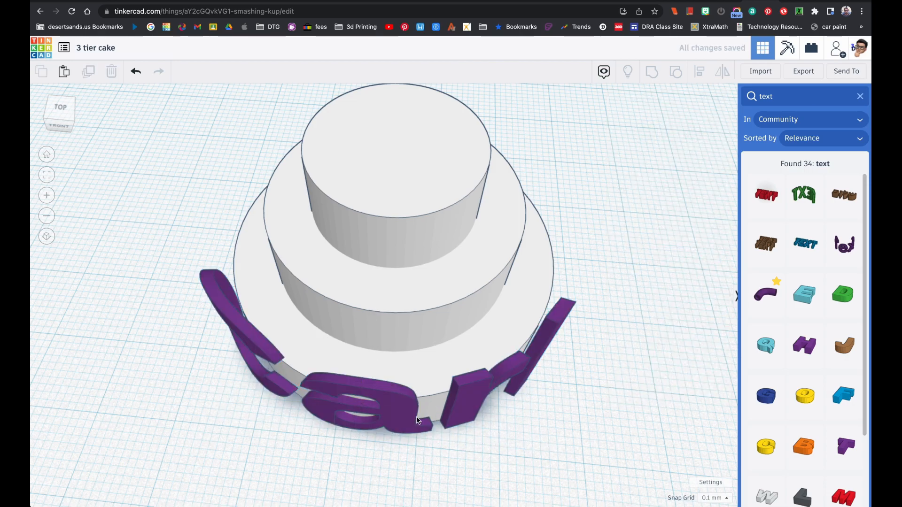
Move the Carl text against the bottom tier and centre its curve on the cake.
{"action": "left_click", "coordinate": [415, 419]}
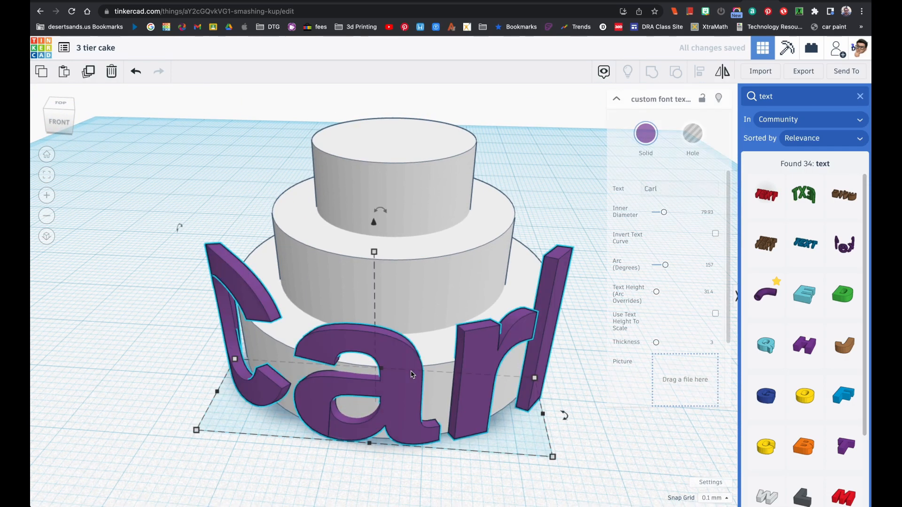
{"action": "left_click_drag", "start_coordinate": [373, 251], "coordinate": [374, 274]}
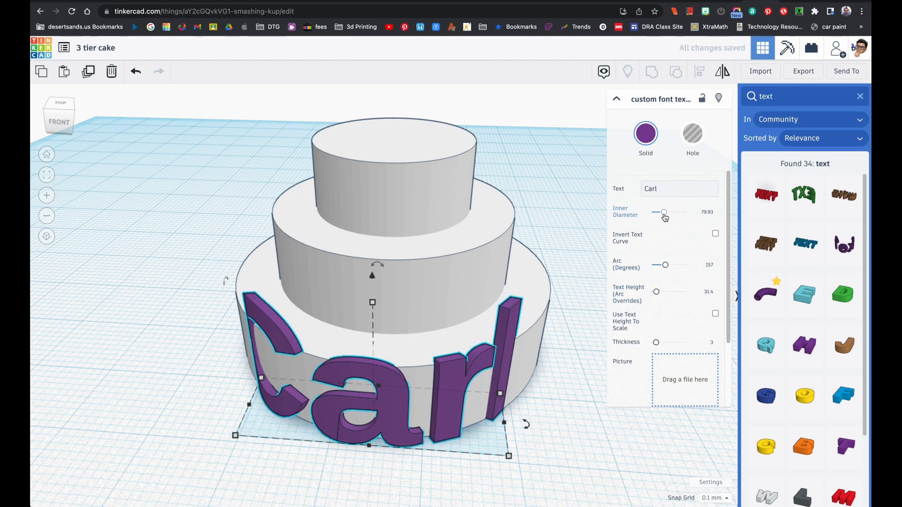
{"action": "left_click_drag", "start_coordinate": [662, 213], "coordinate": [663, 213]}
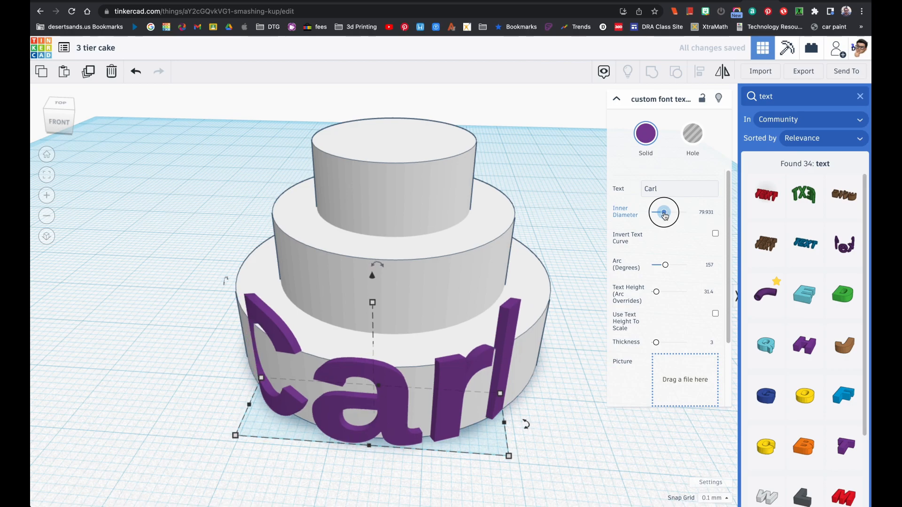
{"action": "left_click_drag", "start_coordinate": [663, 211], "coordinate": [661, 211]}
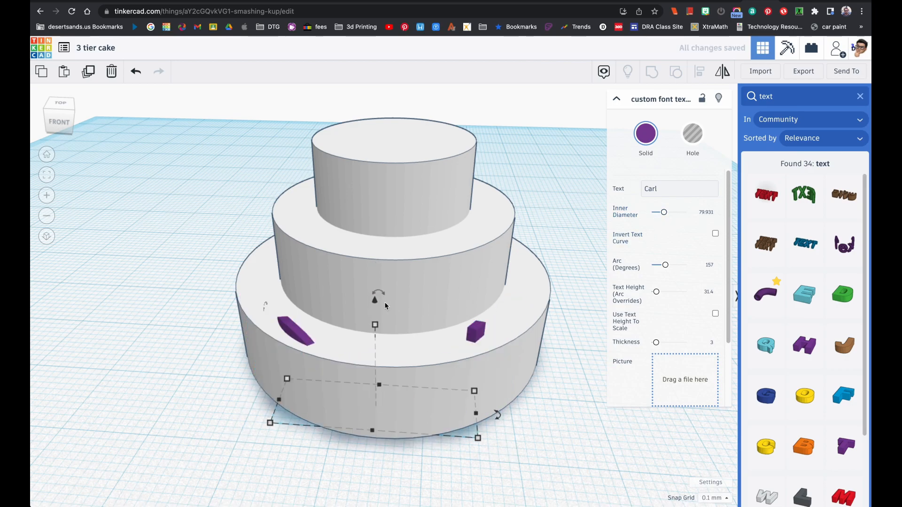
{"action": "left_click", "coordinate": [135, 71]}
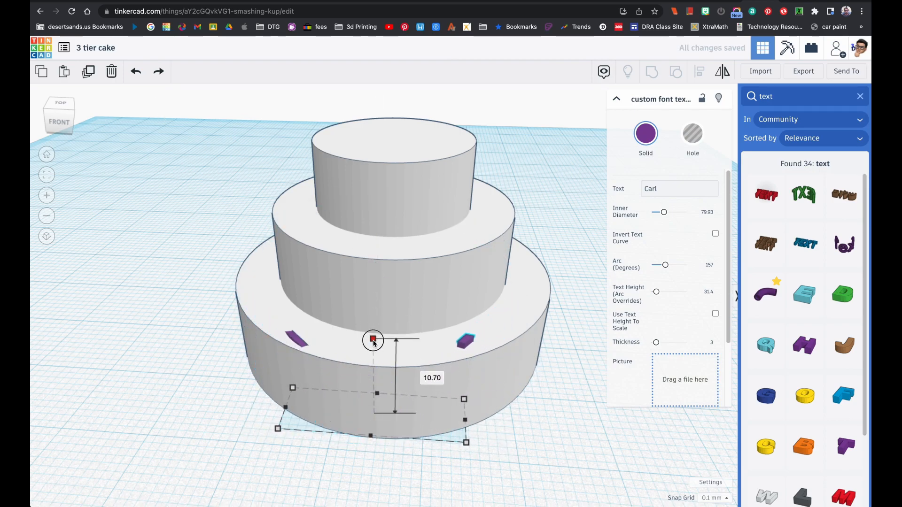
Raise the Carl text onto the bottom tier's top and shrink it to about 17.5 wide.
{"action": "left_click_drag", "start_coordinate": [372, 340], "coordinate": [372, 358]}
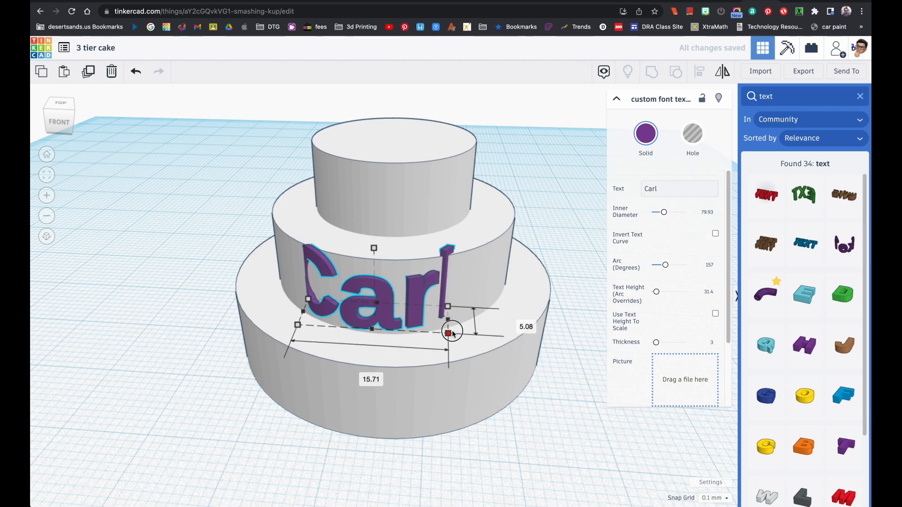
{"action": "left_click_drag", "start_coordinate": [452, 333], "coordinate": [466, 333]}
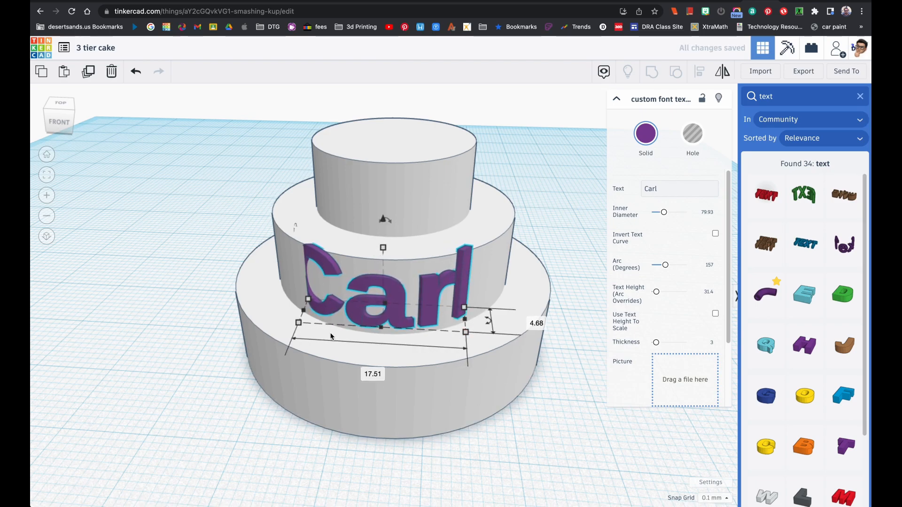
{"action": "left_click_drag", "start_coordinate": [297, 323], "coordinate": [286, 324]}
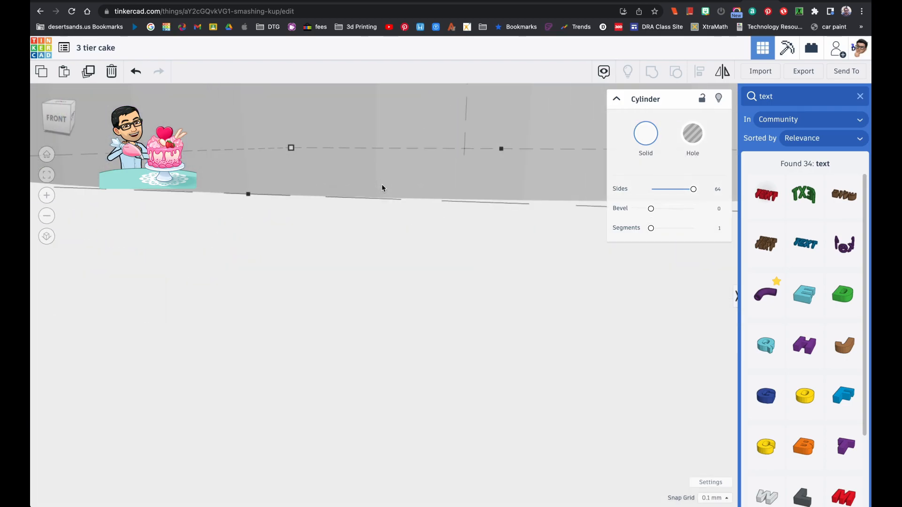
{"action": "left_click_drag", "start_coordinate": [382, 188], "coordinate": [385, 199]}
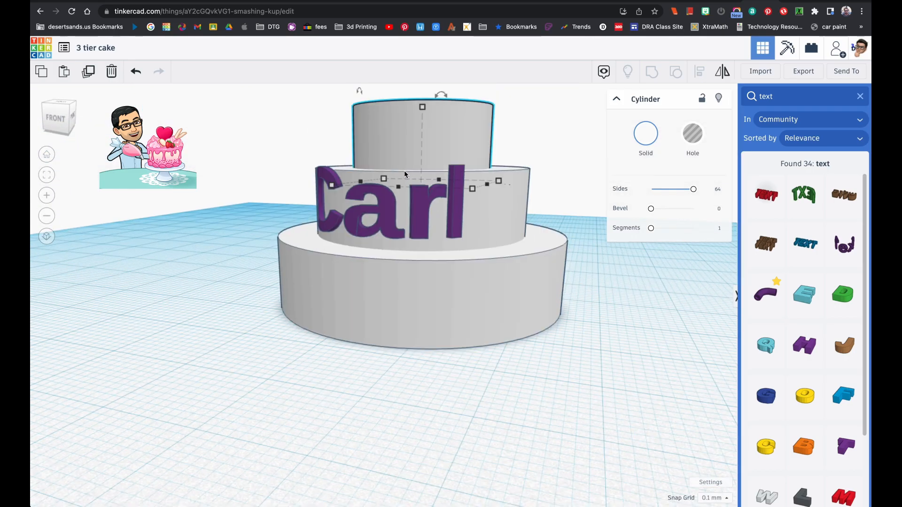
{"action": "left_click", "coordinate": [382, 201]}
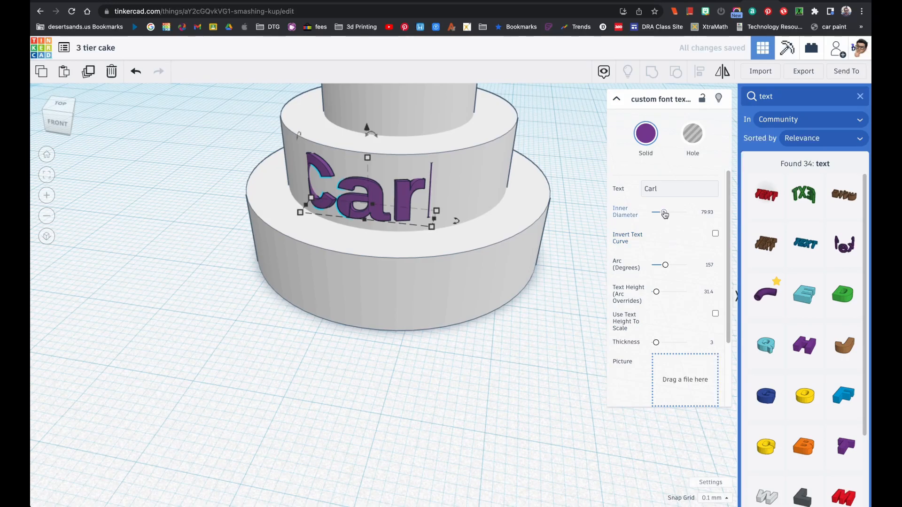
Widen the Carl text's inner diameter toward 96 and resize its footprint.
{"action": "left_click_drag", "start_coordinate": [655, 212], "coordinate": [666, 212]}
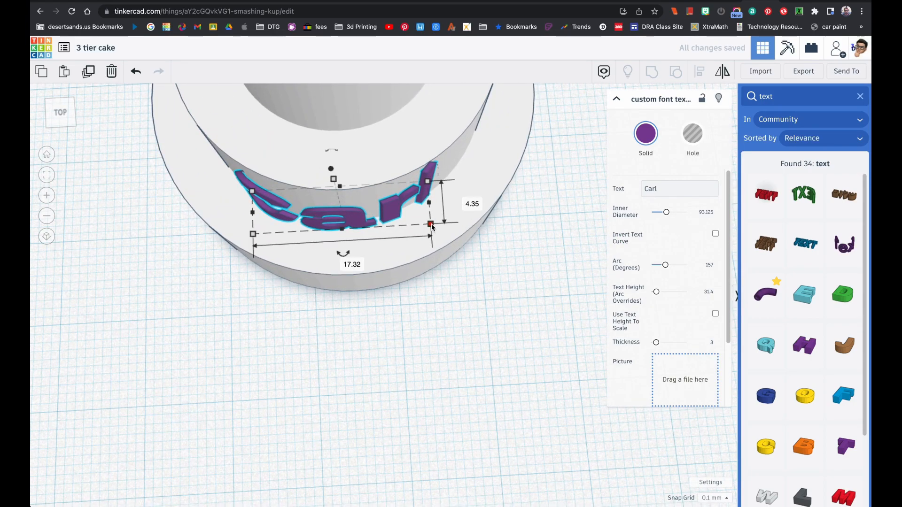
{"action": "left_click_drag", "start_coordinate": [431, 224], "coordinate": [454, 217]}
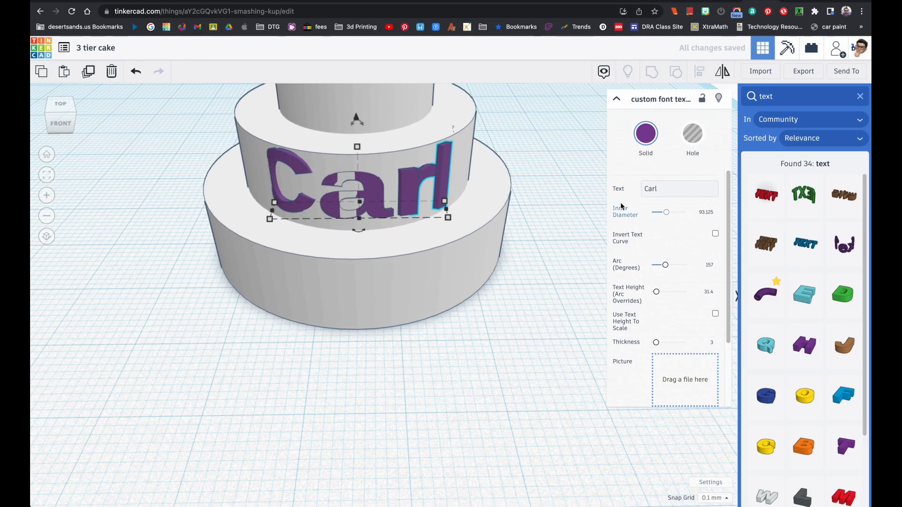
{"action": "left_click_drag", "start_coordinate": [666, 212], "coordinate": [669, 212]}
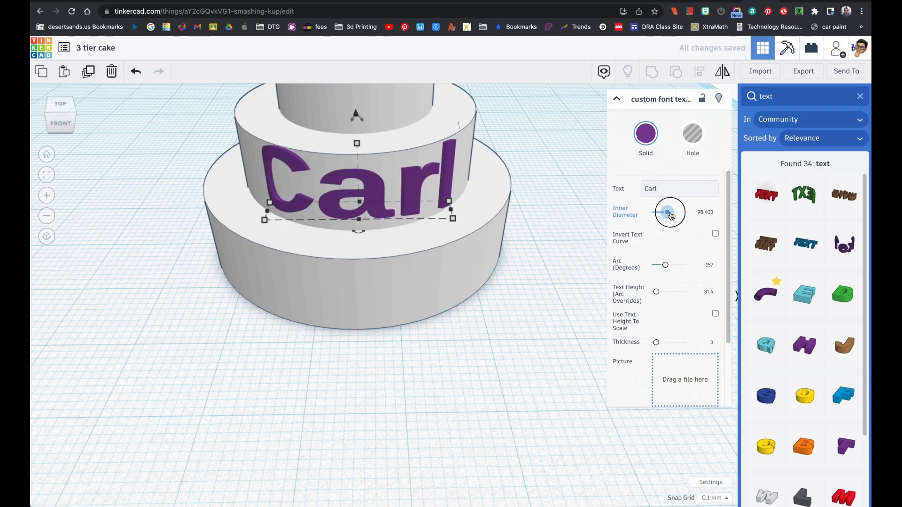
{"action": "left_click_drag", "start_coordinate": [669, 211], "coordinate": [662, 212]}
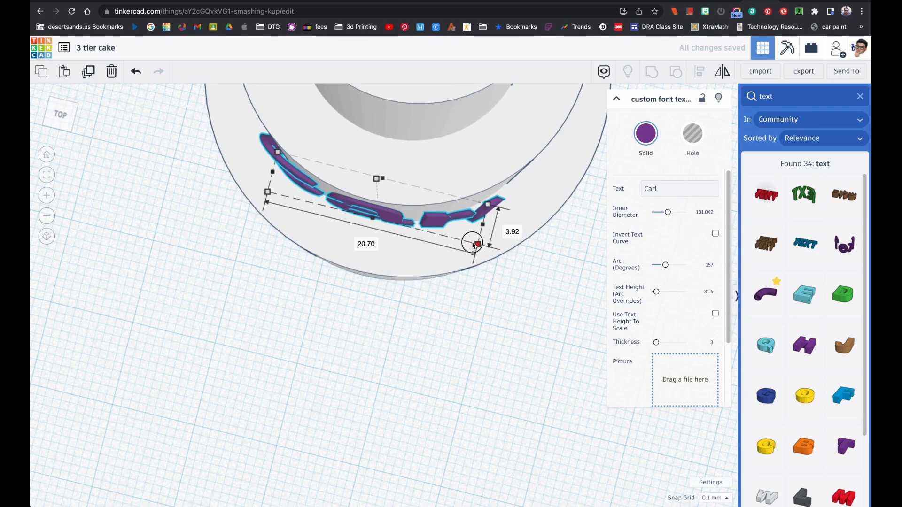
{"action": "left_click_drag", "start_coordinate": [473, 241], "coordinate": [459, 238]}
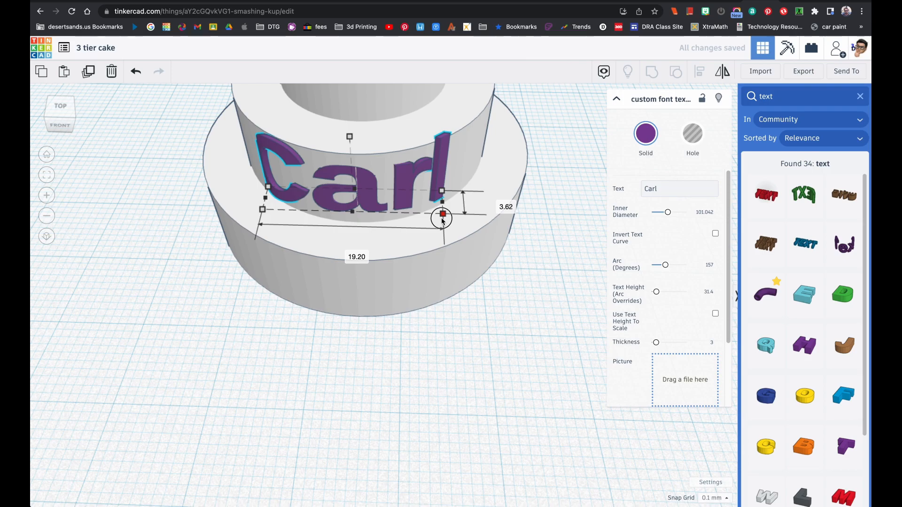
Fine-tune the Carl text's size and lower it so the letters sink into the middle tier.
{"action": "left_click_drag", "start_coordinate": [441, 217], "coordinate": [446, 218]}
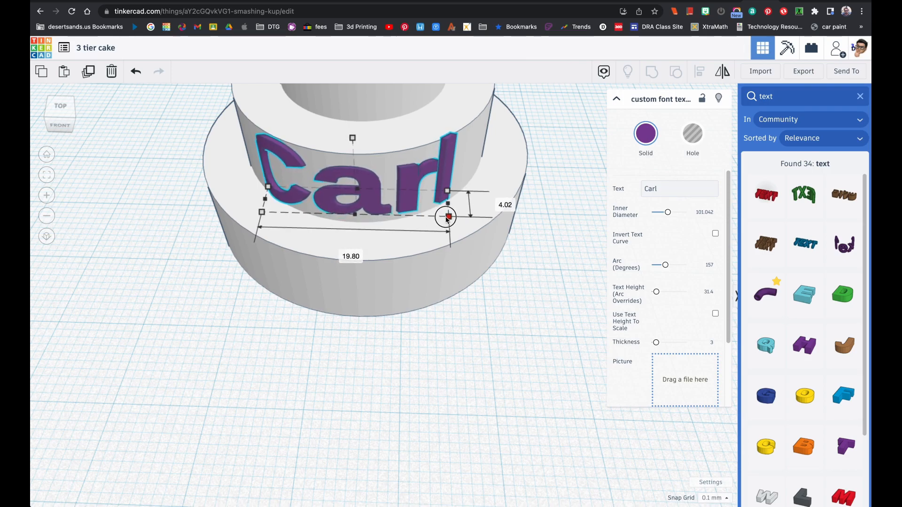
{"action": "left_click_drag", "start_coordinate": [444, 217], "coordinate": [444, 210]}
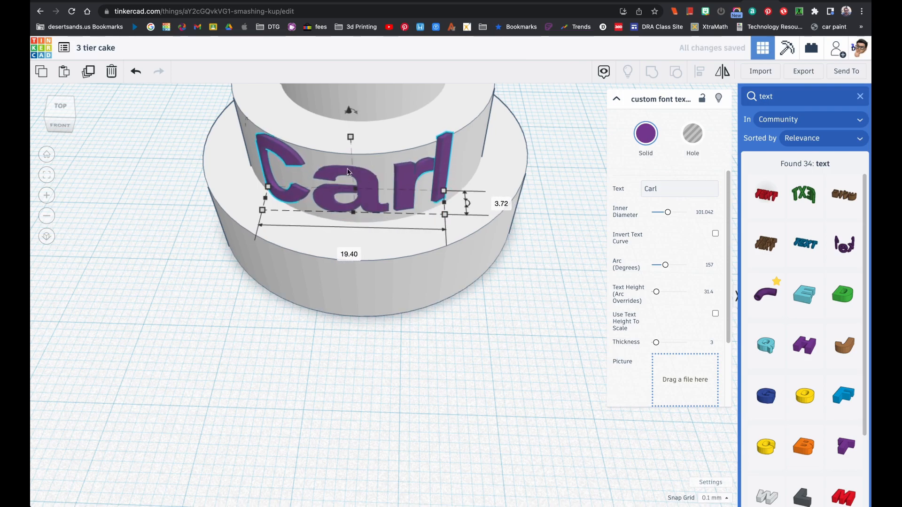
{"action": "left_click_drag", "start_coordinate": [350, 137], "coordinate": [350, 137]}
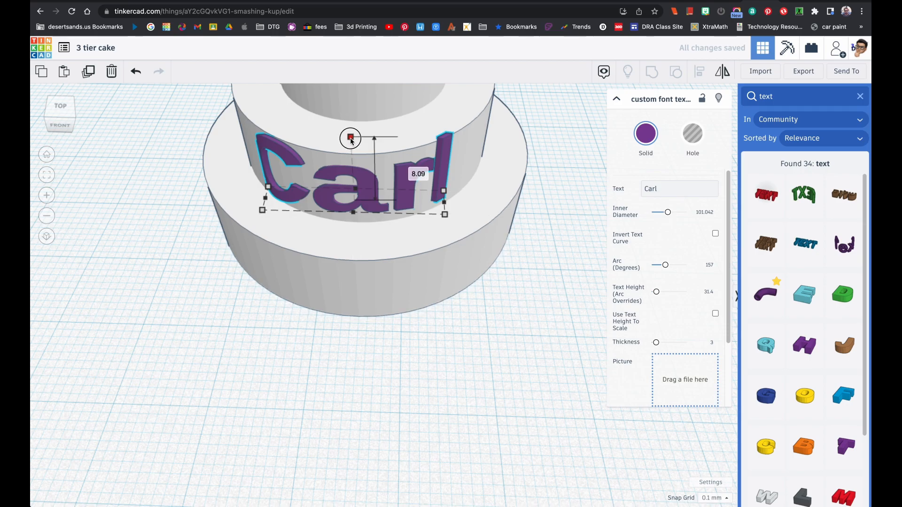
{"action": "left_click_drag", "start_coordinate": [349, 138], "coordinate": [350, 149]}
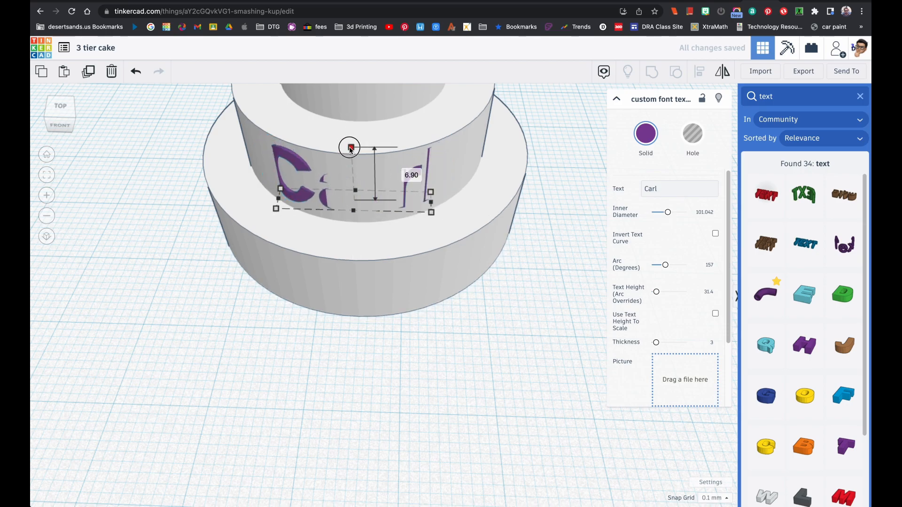
{"action": "left_click_drag", "start_coordinate": [666, 211], "coordinate": [664, 212]}
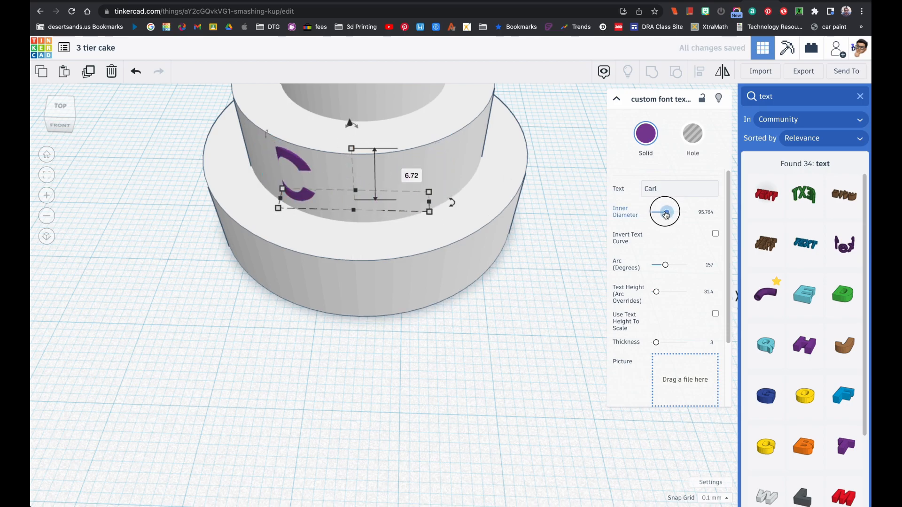
Widen the Carl text's inner diameter and settle its arc angle at a middle value.
{"action": "left_click_drag", "start_coordinate": [664, 212], "coordinate": [668, 211]}
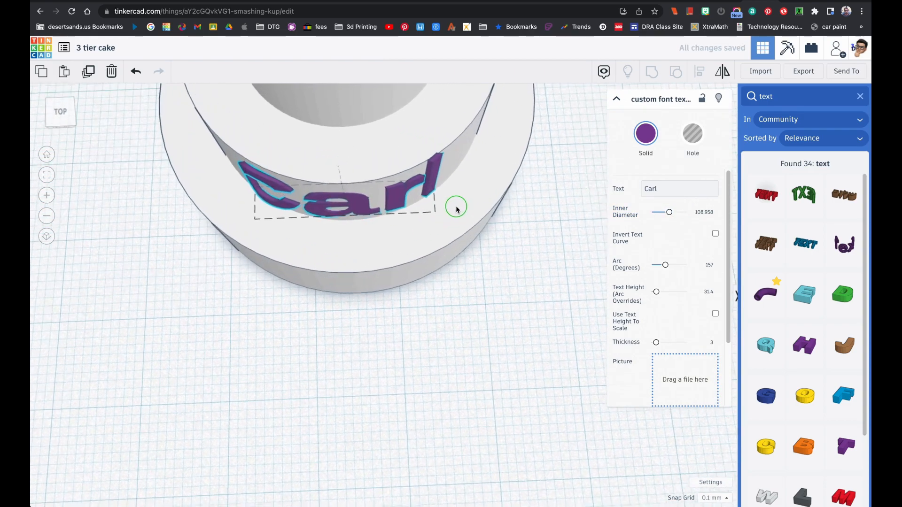
{"action": "left_click_drag", "start_coordinate": [454, 207], "coordinate": [430, 148]}
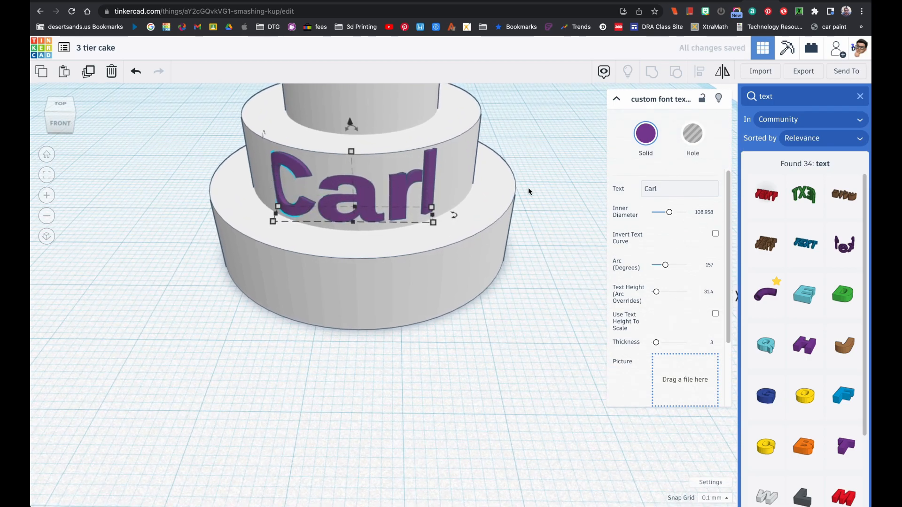
{"action": "left_click_drag", "start_coordinate": [668, 211], "coordinate": [665, 212]}
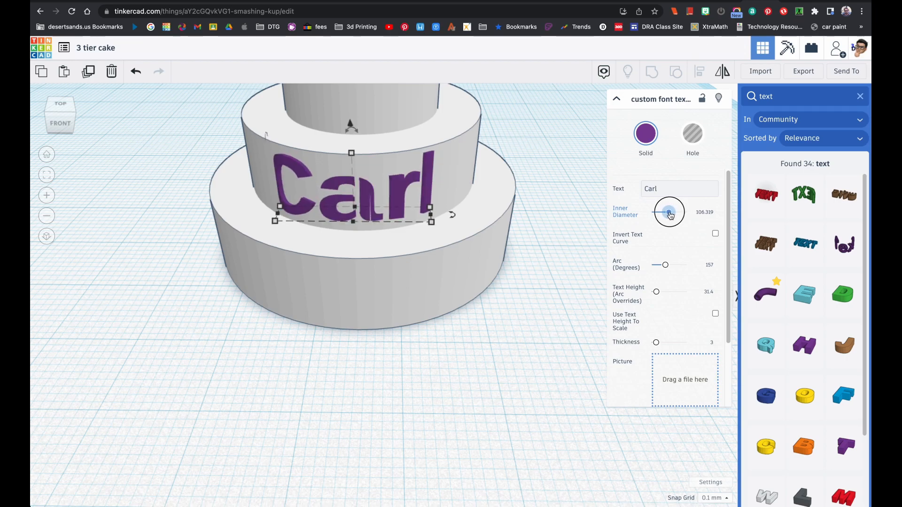
{"action": "left_click_drag", "start_coordinate": [668, 211], "coordinate": [670, 212]}
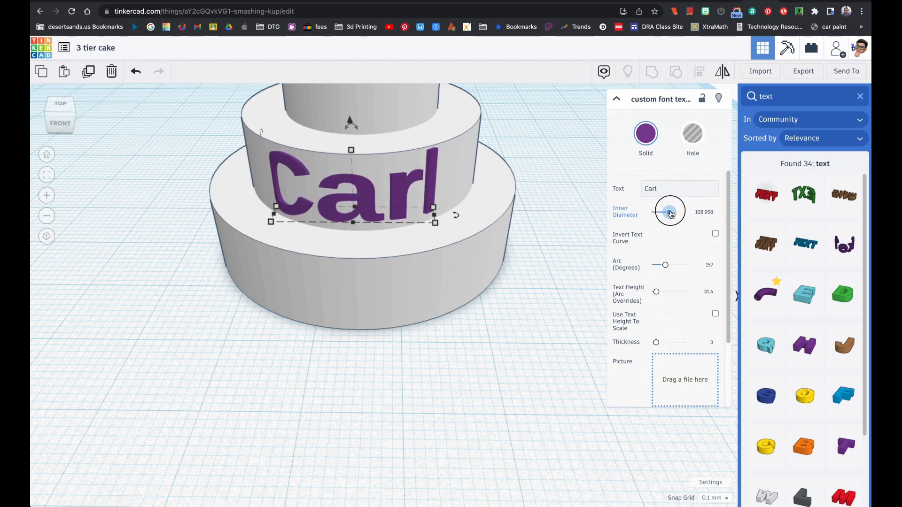
{"action": "left_click_drag", "start_coordinate": [673, 211], "coordinate": [667, 211]}
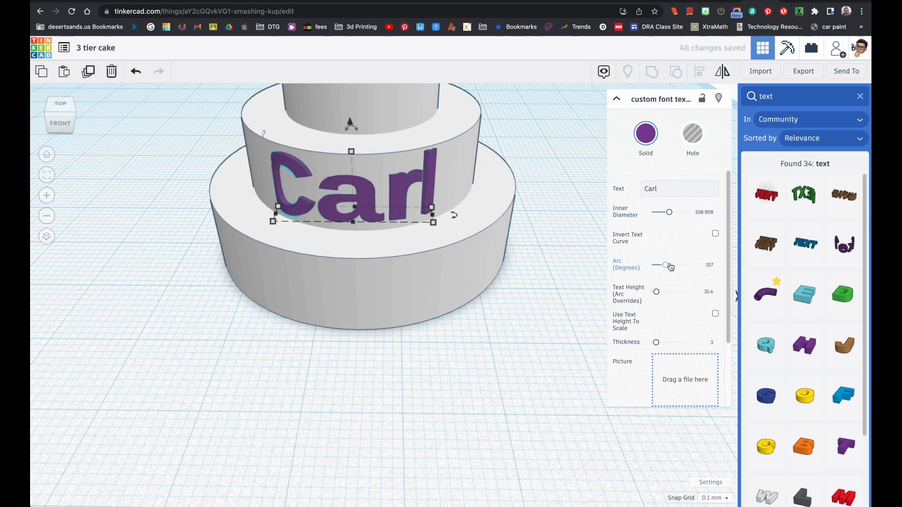
{"action": "left_click_drag", "start_coordinate": [665, 265], "coordinate": [668, 264]}
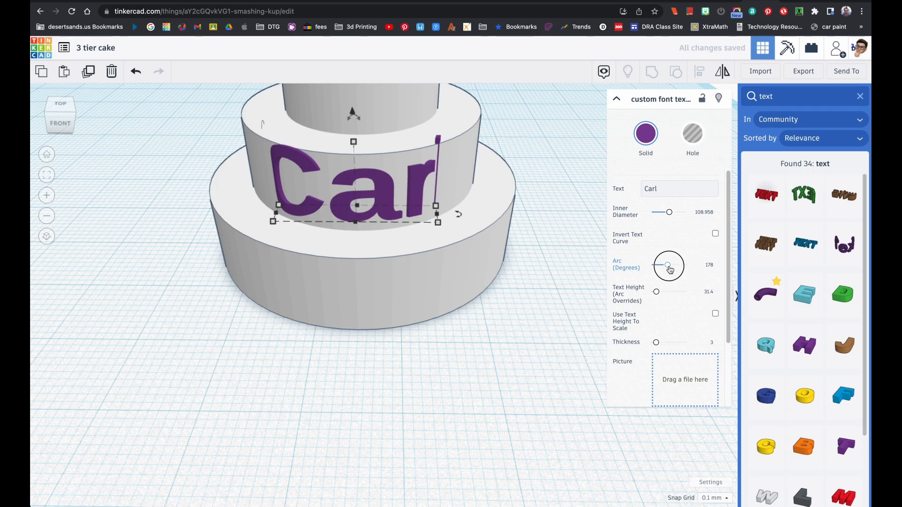
{"action": "left_click_drag", "start_coordinate": [669, 265], "coordinate": [673, 265]}
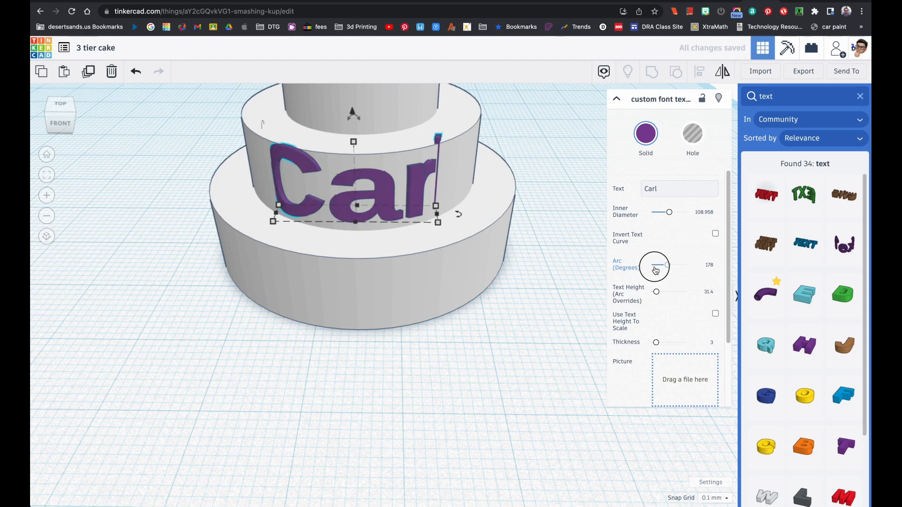
{"action": "left_click_drag", "start_coordinate": [655, 265], "coordinate": [663, 265]}
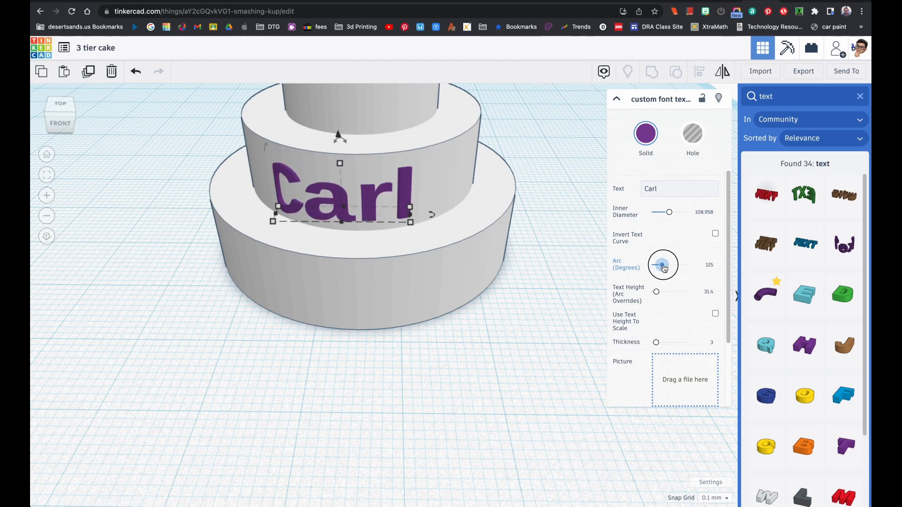
{"action": "left_click_drag", "start_coordinate": [663, 265], "coordinate": [667, 265]}
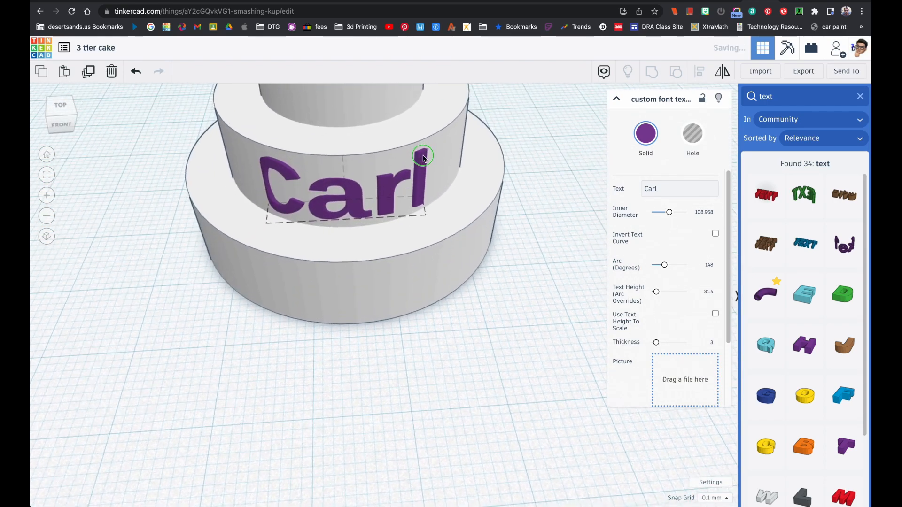
Thicken the letters to about 8.8, widen the curve near 175 to match the middle tier, and make the text taller.
{"action": "left_click", "coordinate": [337, 189]}
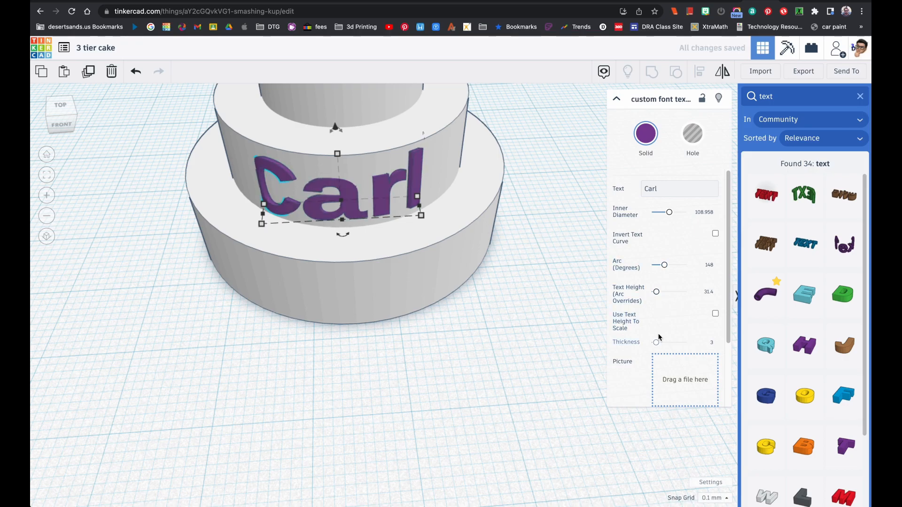
{"action": "left_click_drag", "start_coordinate": [656, 341], "coordinate": [659, 342]}
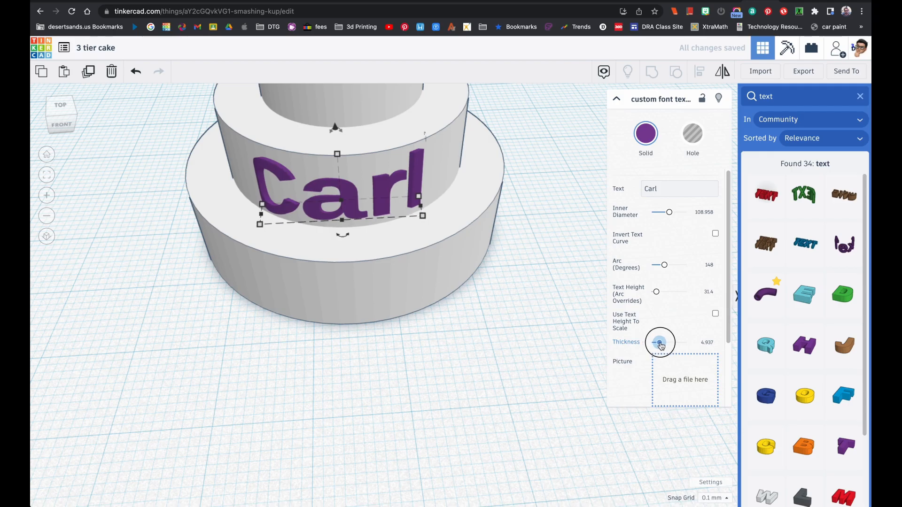
{"action": "left_click_drag", "start_coordinate": [659, 343], "coordinate": [666, 343]}
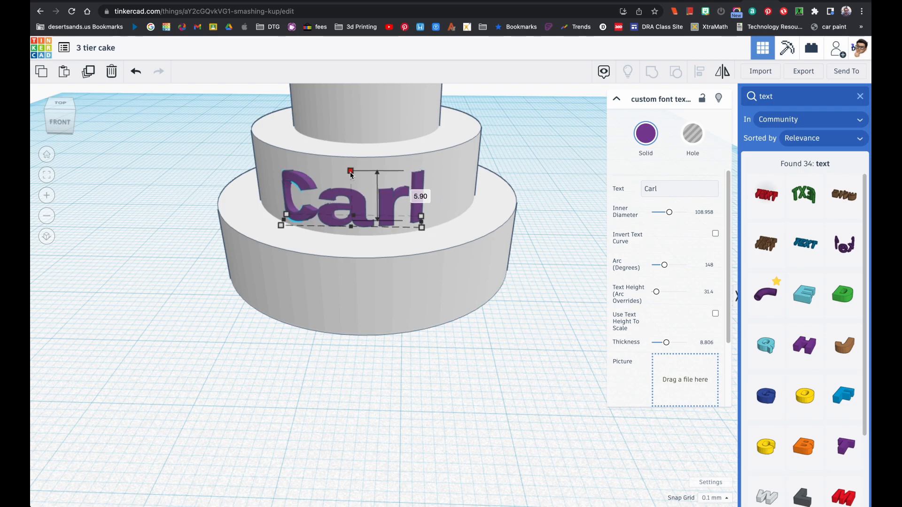
{"action": "left_click_drag", "start_coordinate": [668, 212], "coordinate": [673, 212]}
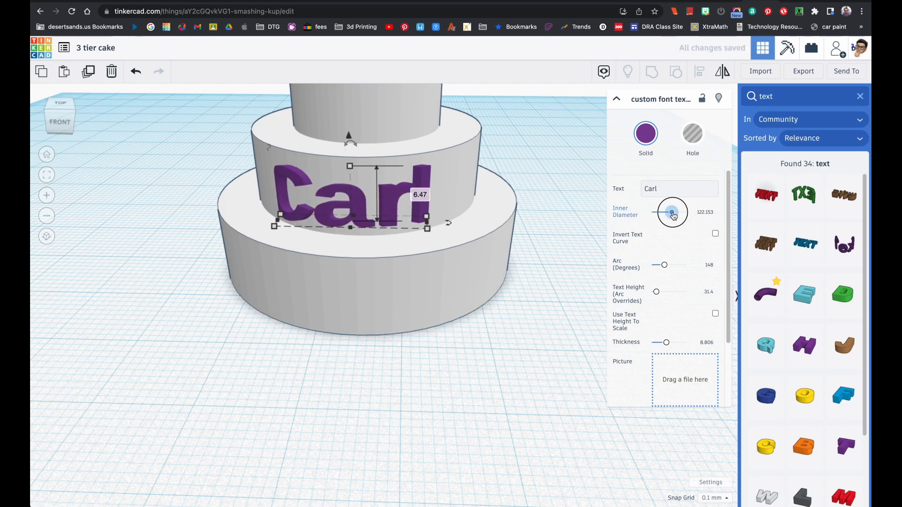
{"action": "left_click_drag", "start_coordinate": [672, 211], "coordinate": [673, 211]}
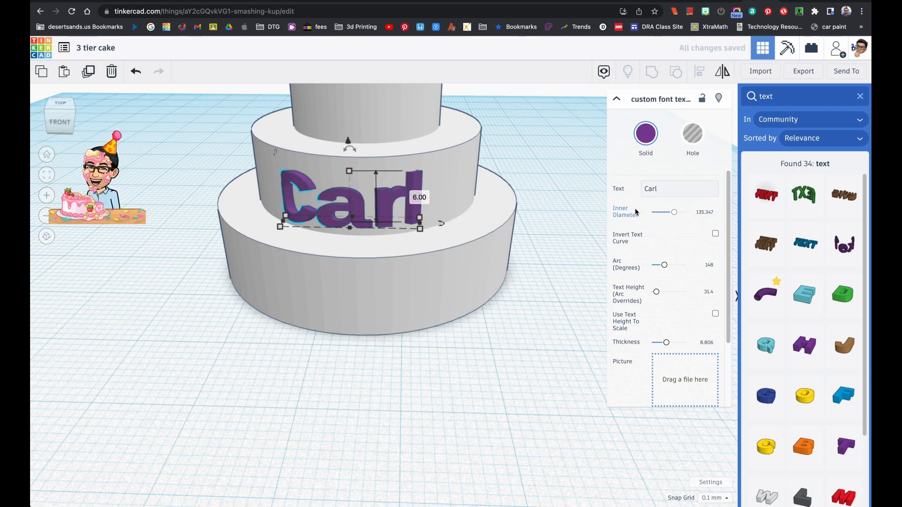
{"action": "left_click_drag", "start_coordinate": [675, 212], "coordinate": [682, 213]}
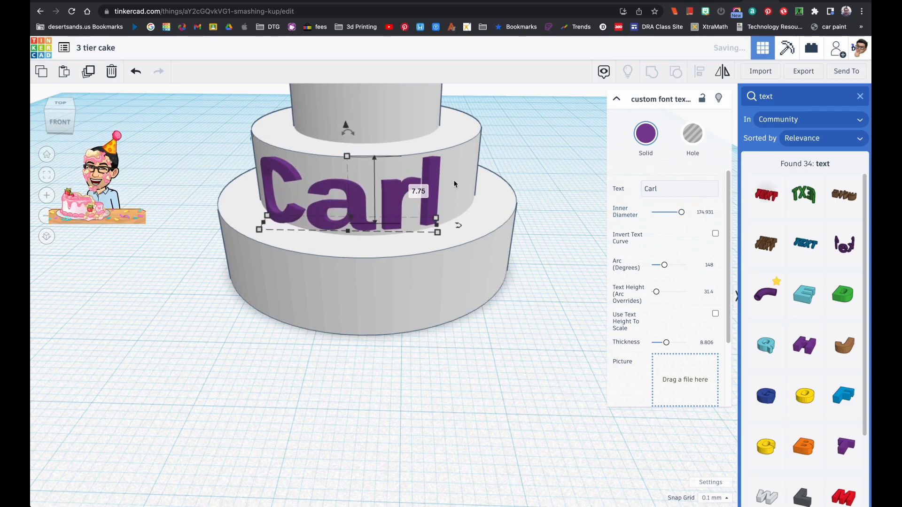
{"action": "left_click_drag", "start_coordinate": [346, 156], "coordinate": [347, 167]}
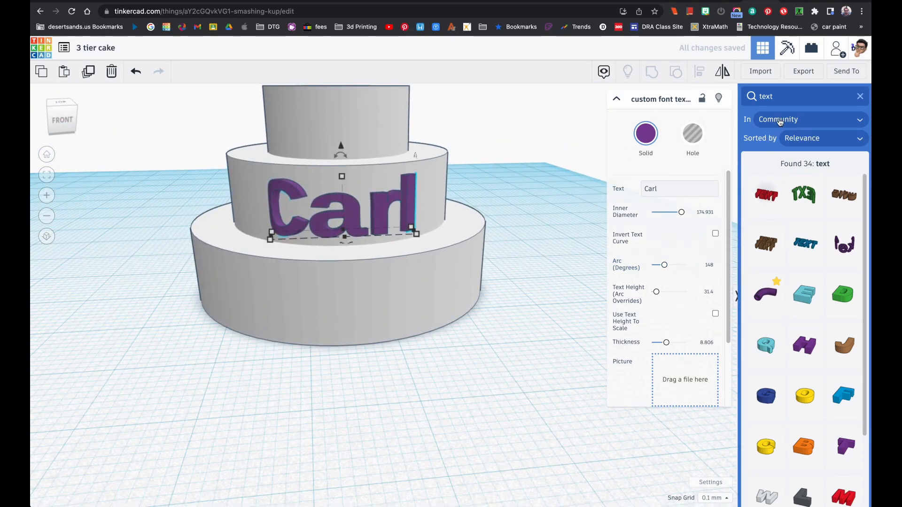
Search community shapes for 'rose', then for 'flower' to list flower models.
{"action": "left_click", "coordinate": [781, 96]}
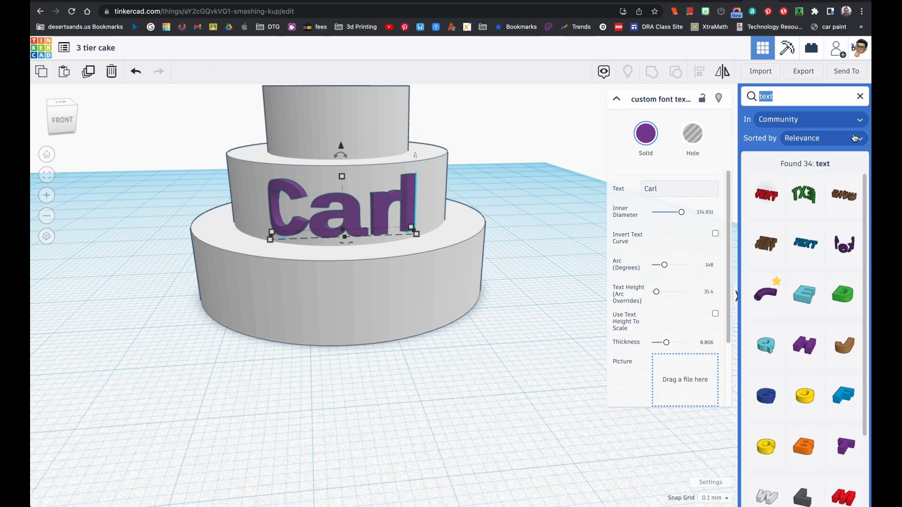
{"action": "type", "text": "rose"}
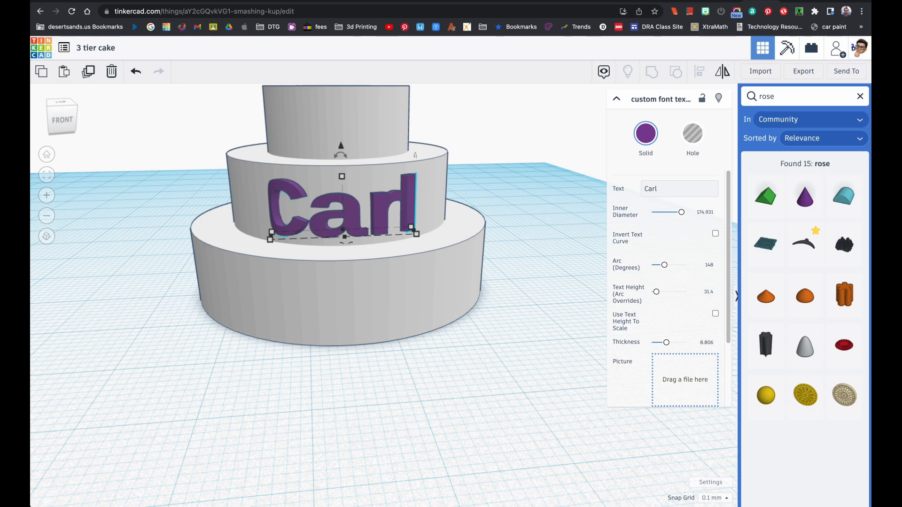
{"action": "type", "text": "flower"}
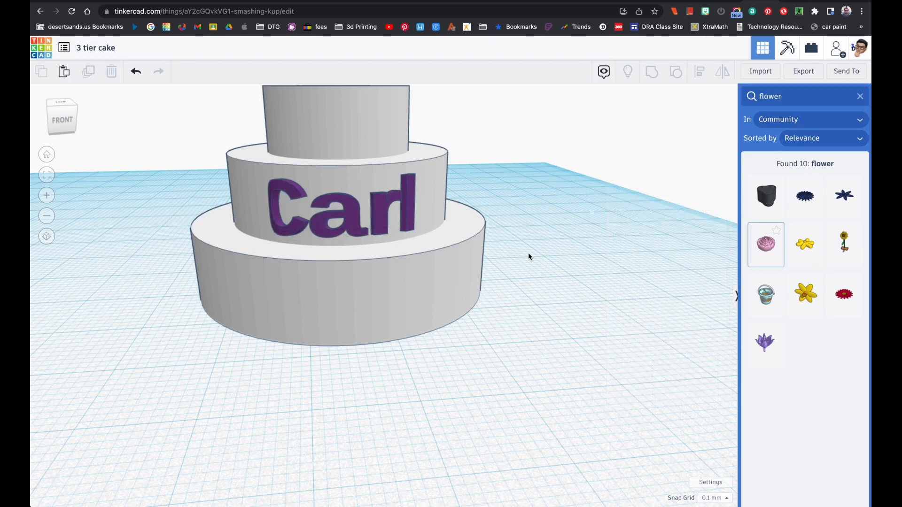
Drop the pink flower in, tilt it, shrink it small and set it against the bottom tier's base.
{"action": "left_click_drag", "start_coordinate": [766, 244], "coordinate": [420, 336]}
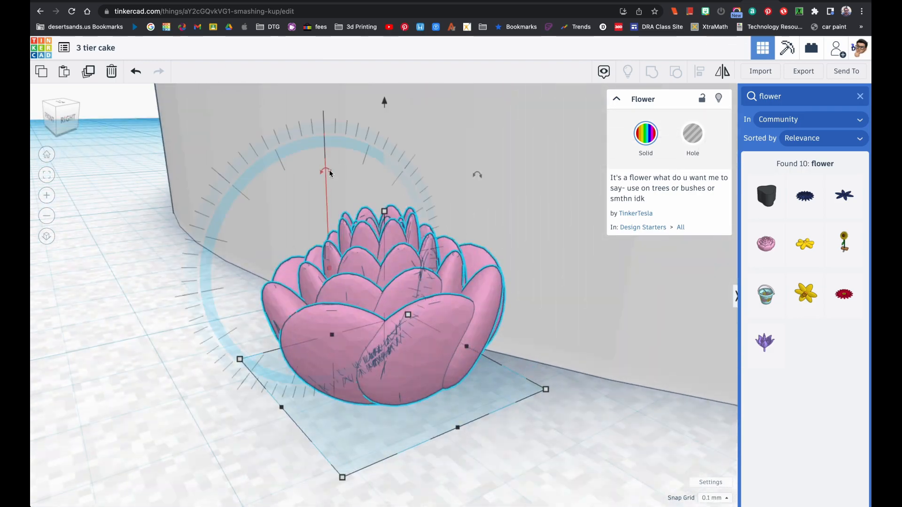
{"action": "left_click_drag", "start_coordinate": [328, 173], "coordinate": [282, 198]}
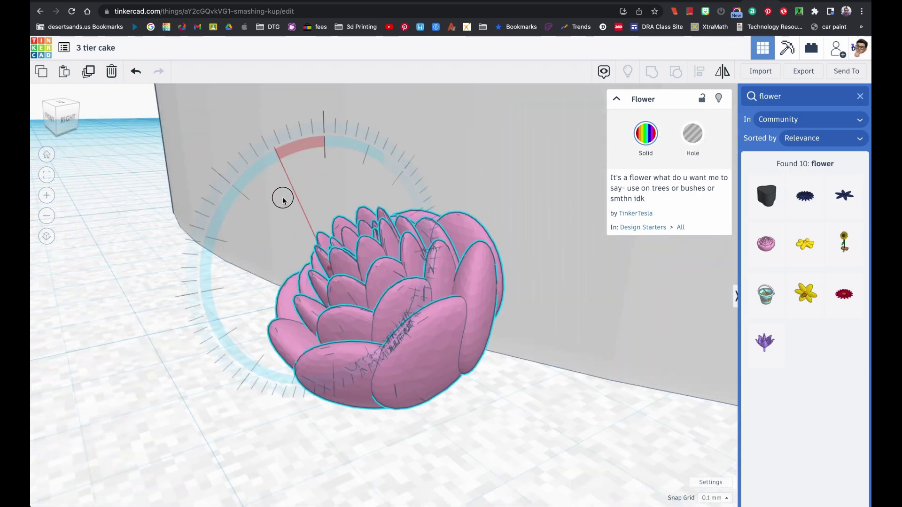
{"action": "left_click_drag", "start_coordinate": [282, 198], "coordinate": [330, 154]}
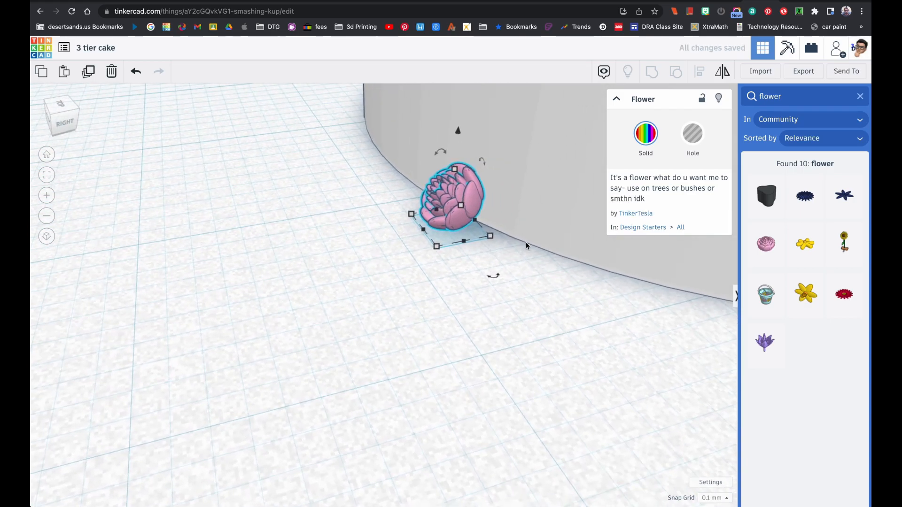
{"action": "left_click_drag", "start_coordinate": [493, 275], "coordinate": [492, 276]}
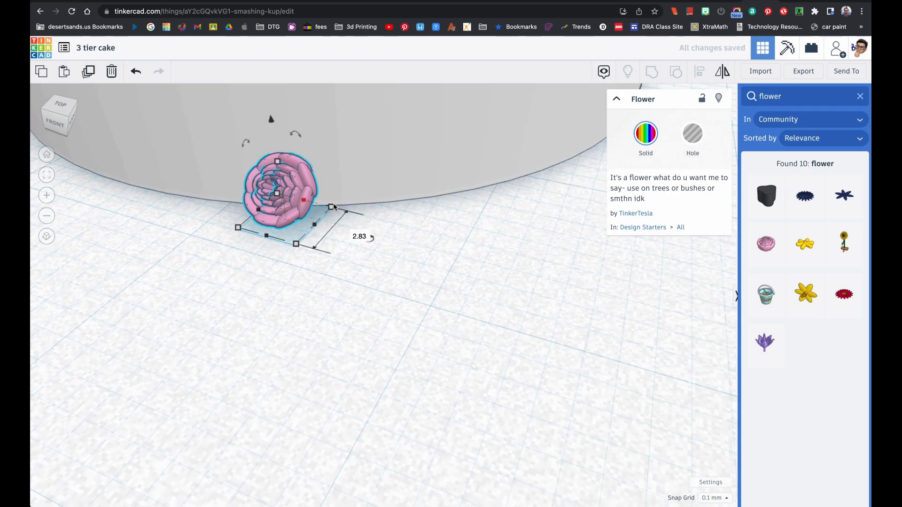
{"action": "left_click_drag", "start_coordinate": [332, 206], "coordinate": [339, 182]}
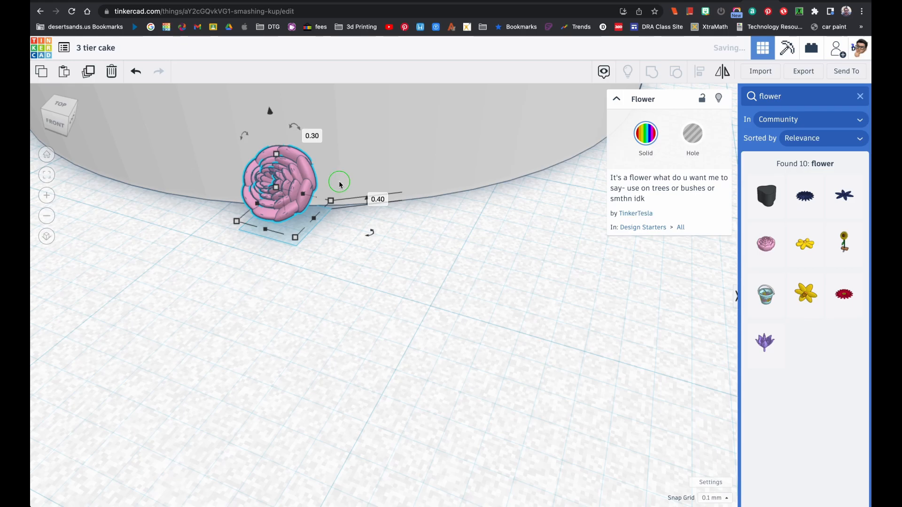
{"action": "left_click_drag", "start_coordinate": [339, 184], "coordinate": [460, 314]}
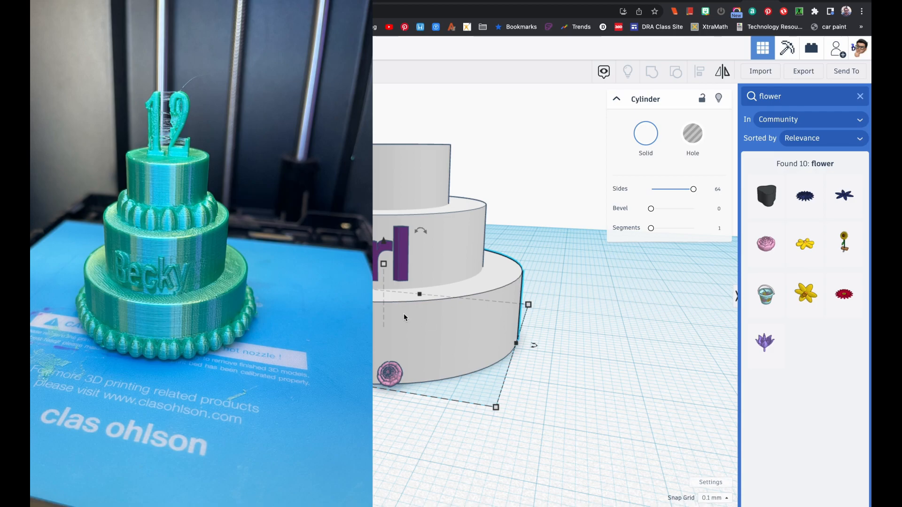
{"action": "mouse_move", "coordinate": [817, 296]}
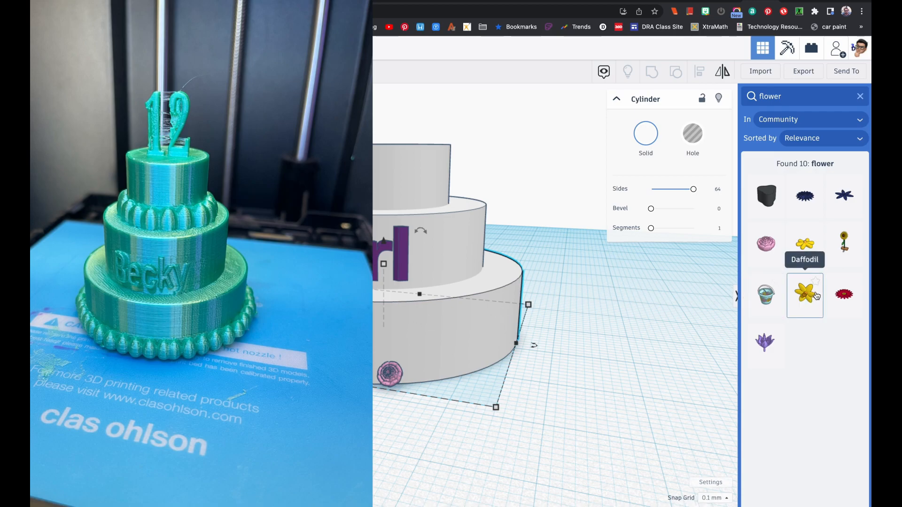
{"action": "mouse_move", "coordinate": [774, 344]}
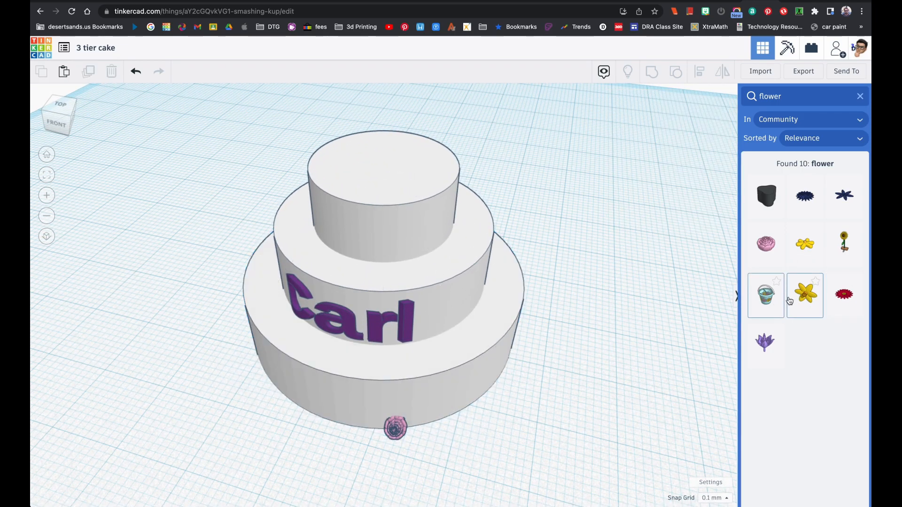
Add the daffodil, lay it flat, shrink it small and lower it onto the top tier.
{"action": "left_click", "coordinate": [804, 295]}
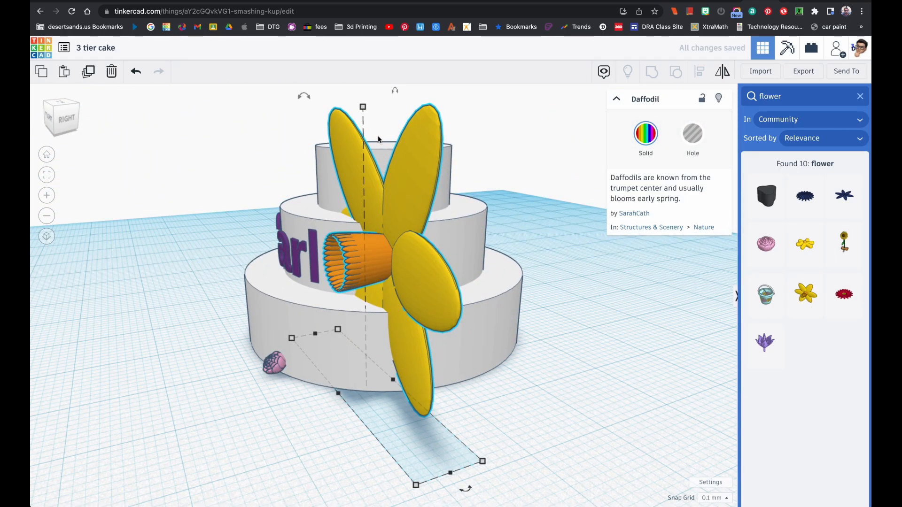
{"action": "left_click_drag", "start_coordinate": [362, 107], "coordinate": [381, 184]}
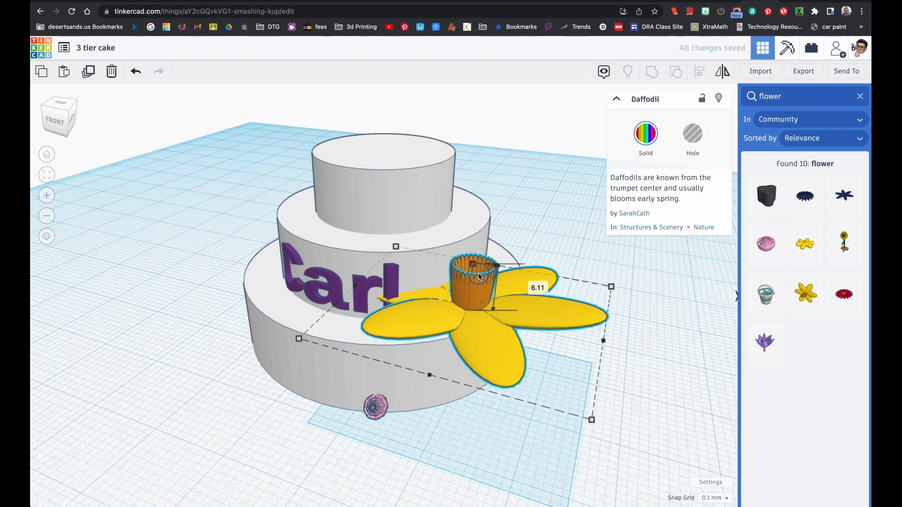
{"action": "left_click_drag", "start_coordinate": [474, 287], "coordinate": [483, 173]}
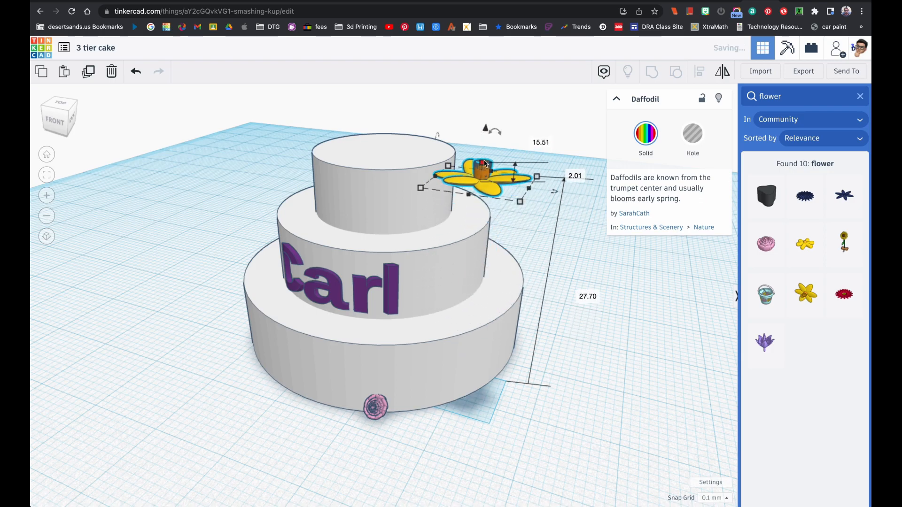
{"action": "left_click_drag", "start_coordinate": [480, 175], "coordinate": [383, 149]}
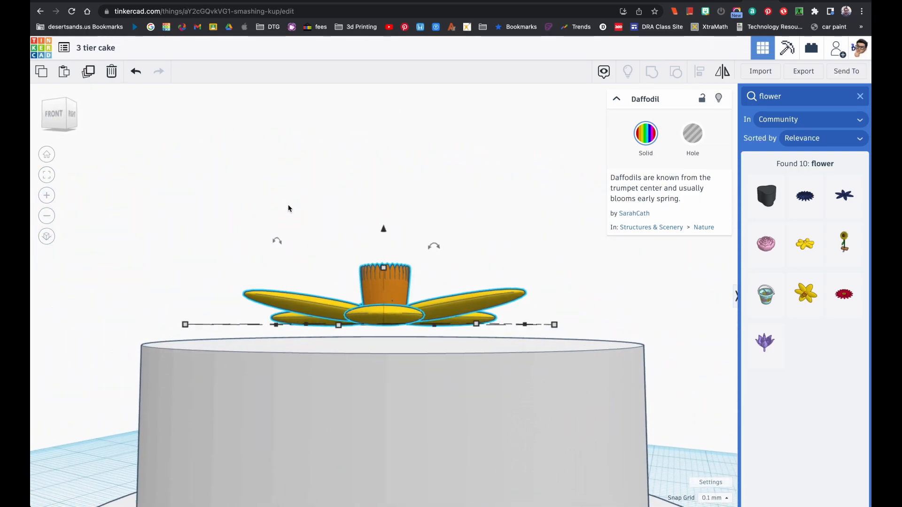
{"action": "left_click_drag", "start_coordinate": [384, 228], "coordinate": [382, 237]}
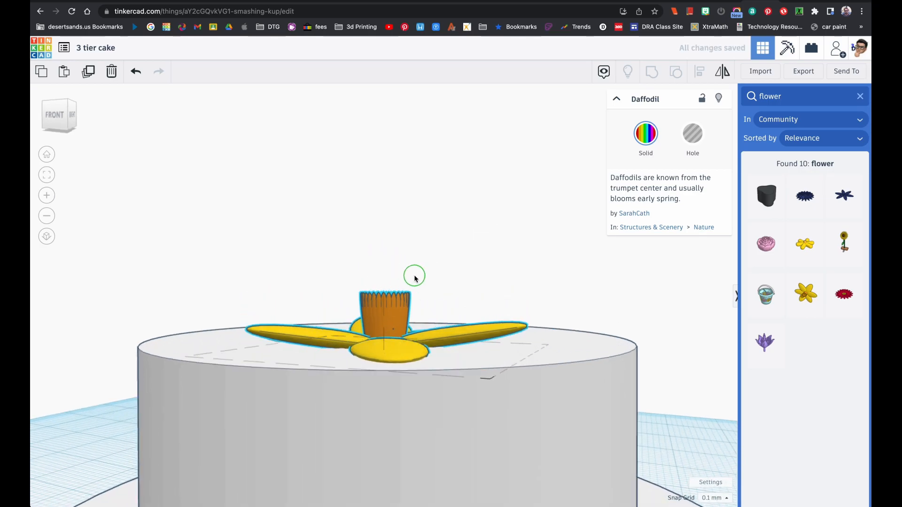
{"action": "left_click_drag", "start_coordinate": [415, 276], "coordinate": [396, 335]}
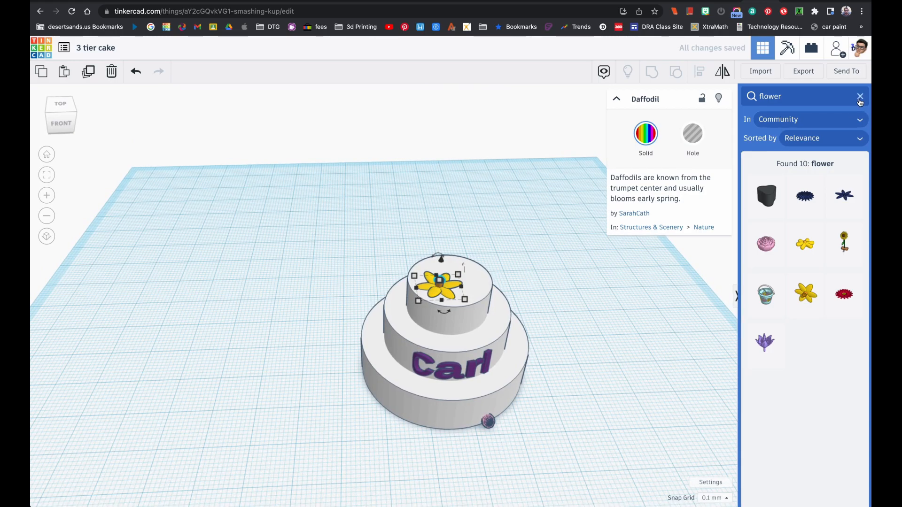
Clear the search, add a red Text shape and set its text to '13'.
{"action": "left_click", "coordinate": [860, 96]}
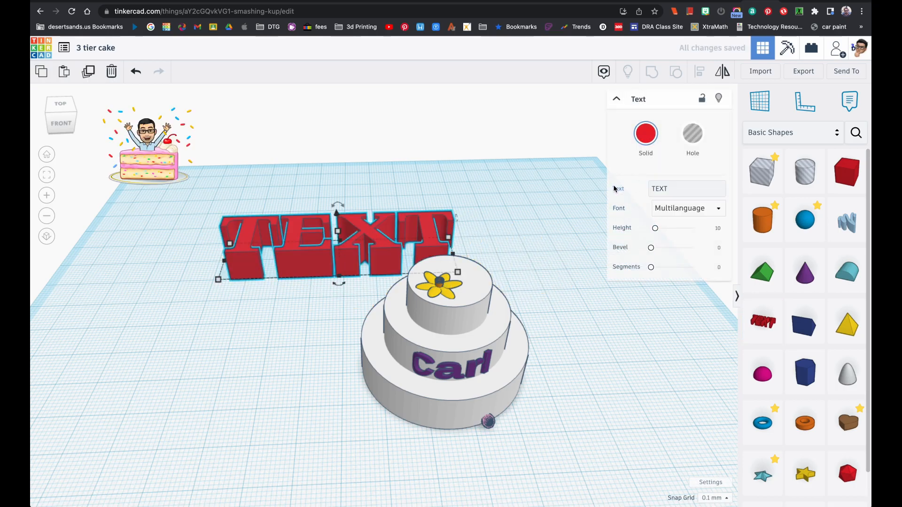
{"action": "type", "text": "TEX13"}
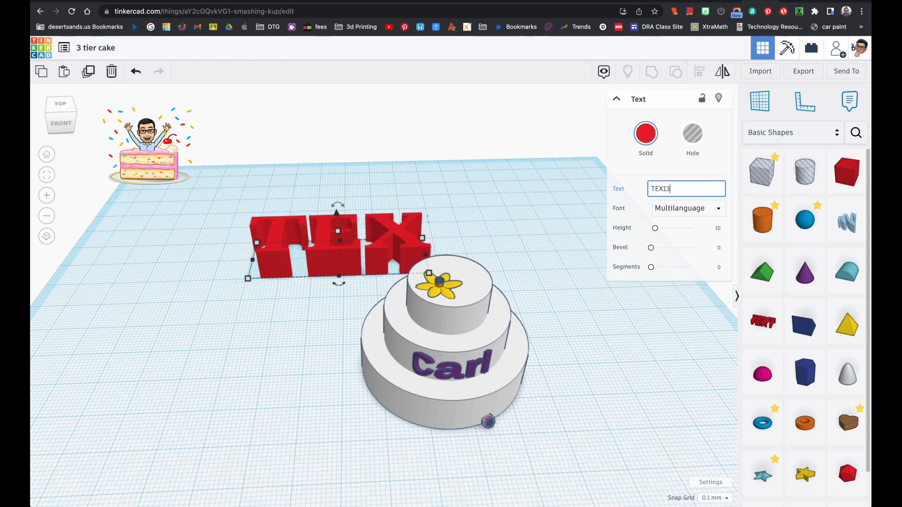
{"action": "type", "text": "13"}
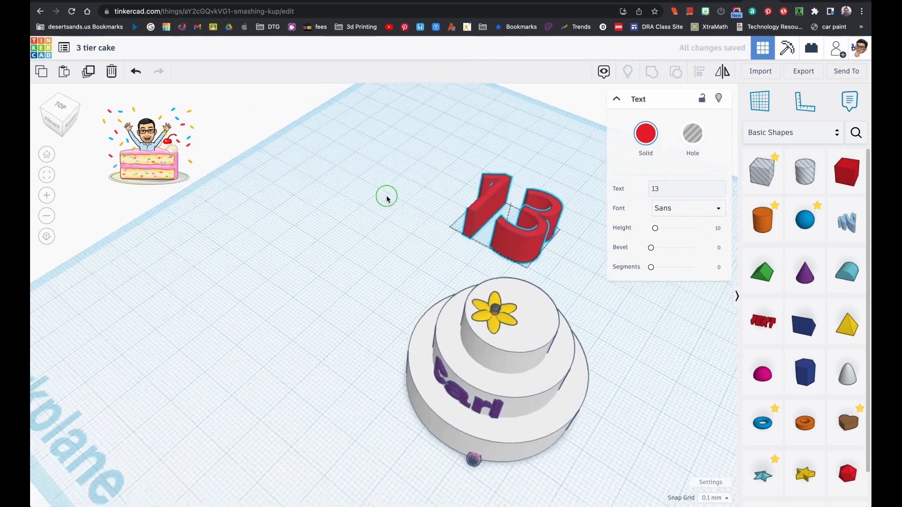
Stand the red 13 upright and lower it onto the top tier.
{"action": "left_click", "coordinate": [518, 218]}
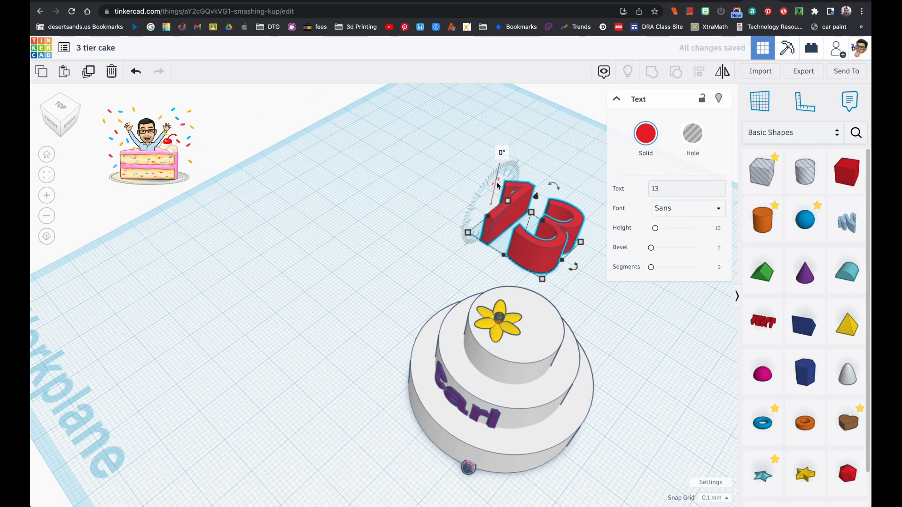
{"action": "left_click_drag", "start_coordinate": [496, 184], "coordinate": [479, 217]}
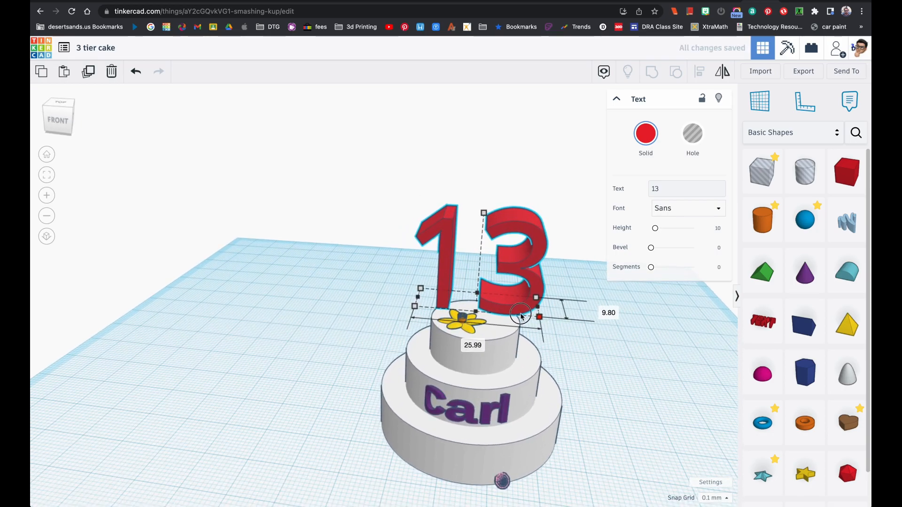
{"action": "left_click_drag", "start_coordinate": [520, 314], "coordinate": [492, 296]}
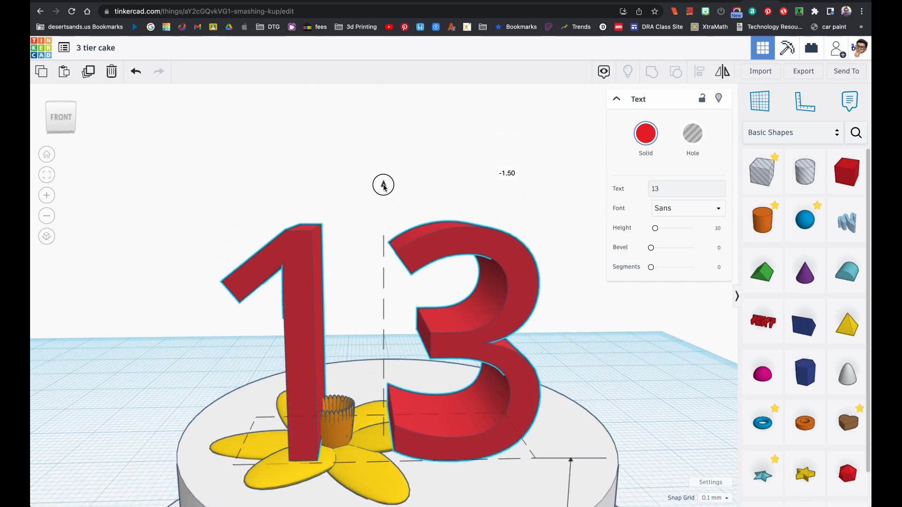
{"action": "left_click_drag", "start_coordinate": [382, 186], "coordinate": [382, 193]}
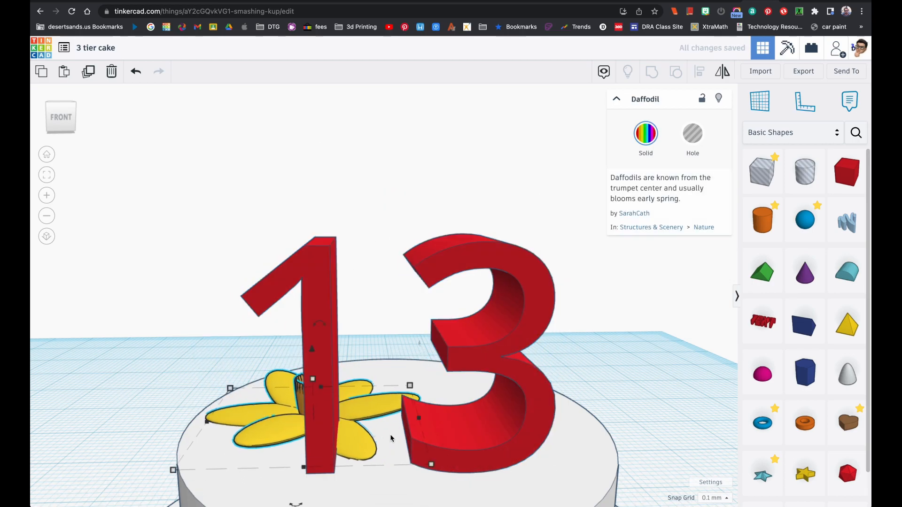
Move the daffodil out from behind the 13 so both sit side by side.
{"action": "left_click", "coordinate": [479, 418]}
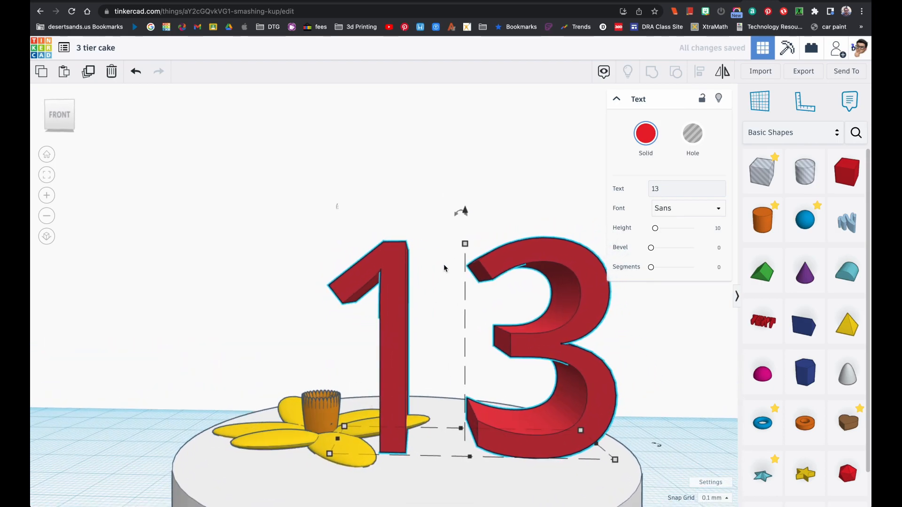
{"action": "left_click_drag", "start_coordinate": [461, 211], "coordinate": [465, 216]}
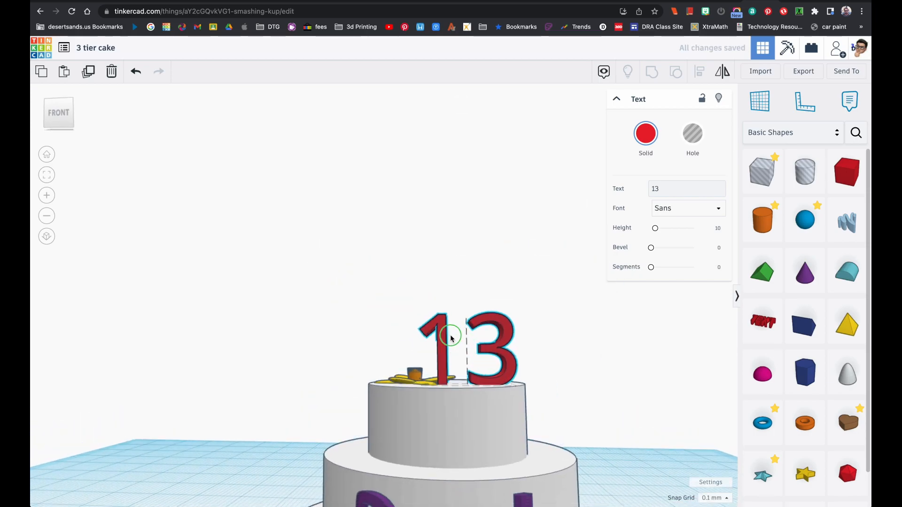
{"action": "left_click_drag", "start_coordinate": [449, 339], "coordinate": [415, 424]}
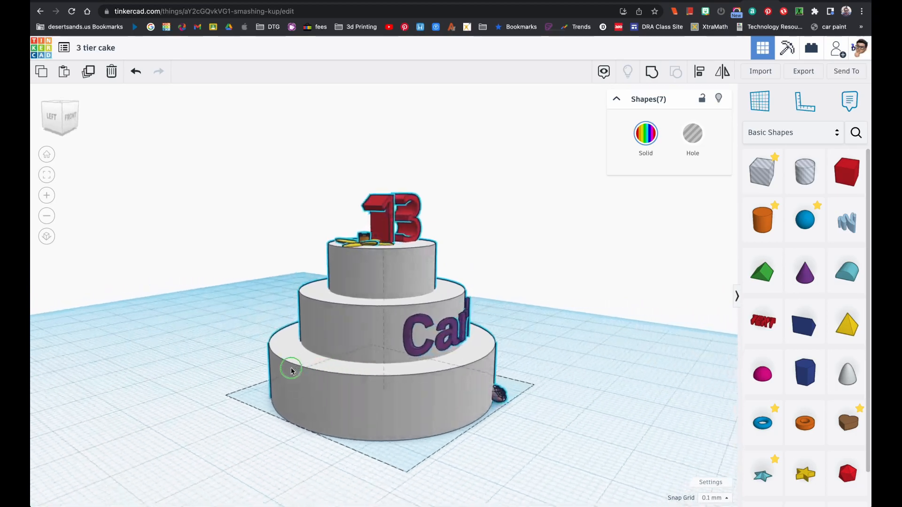
{"action": "left_click", "coordinate": [575, 385]}
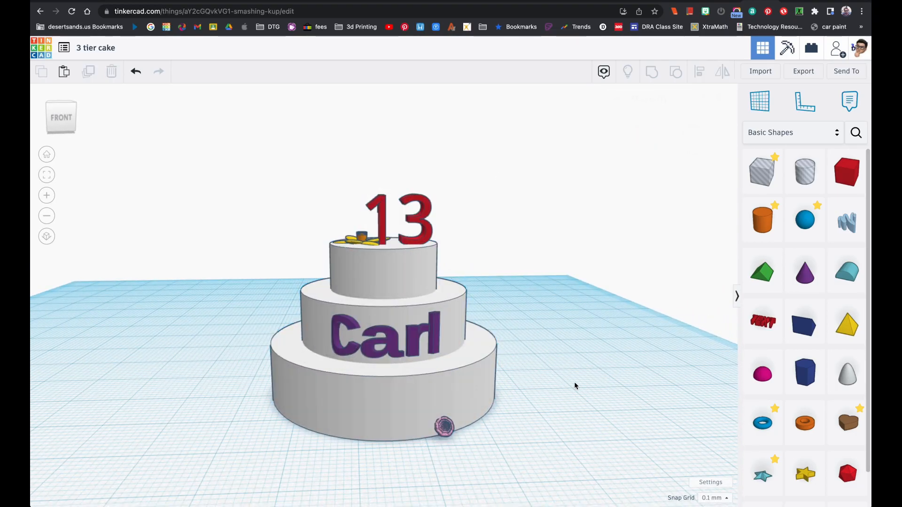
{"action": "left_click_drag", "start_coordinate": [575, 385], "coordinate": [535, 389]}
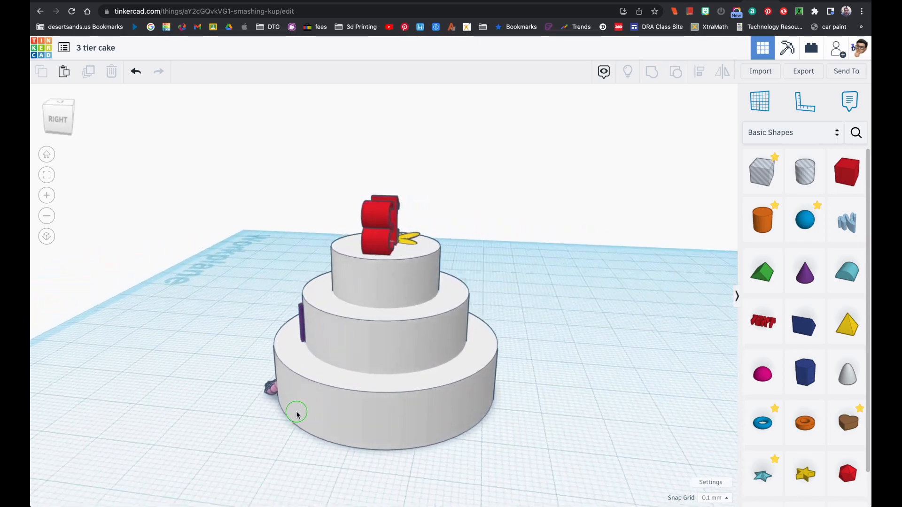
{"action": "left_click_drag", "start_coordinate": [295, 413], "coordinate": [426, 398]}
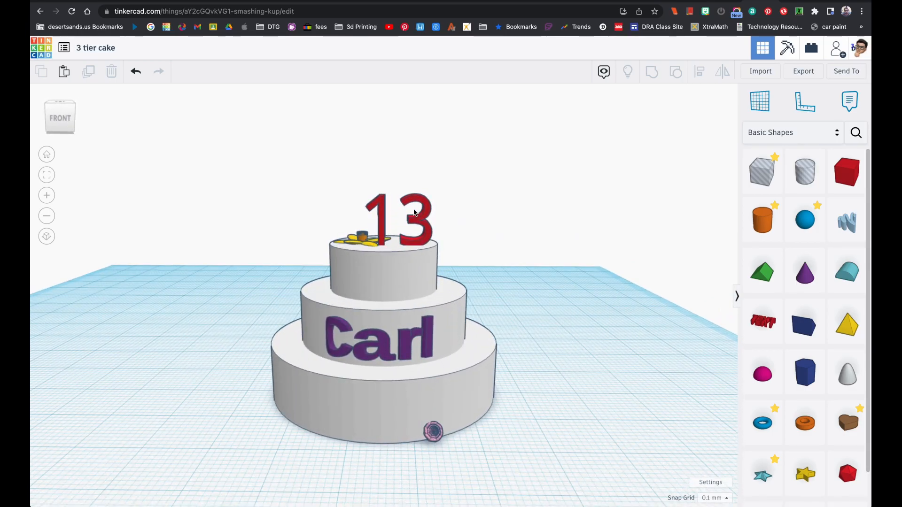
{"action": "mouse_move", "coordinate": [411, 236]}
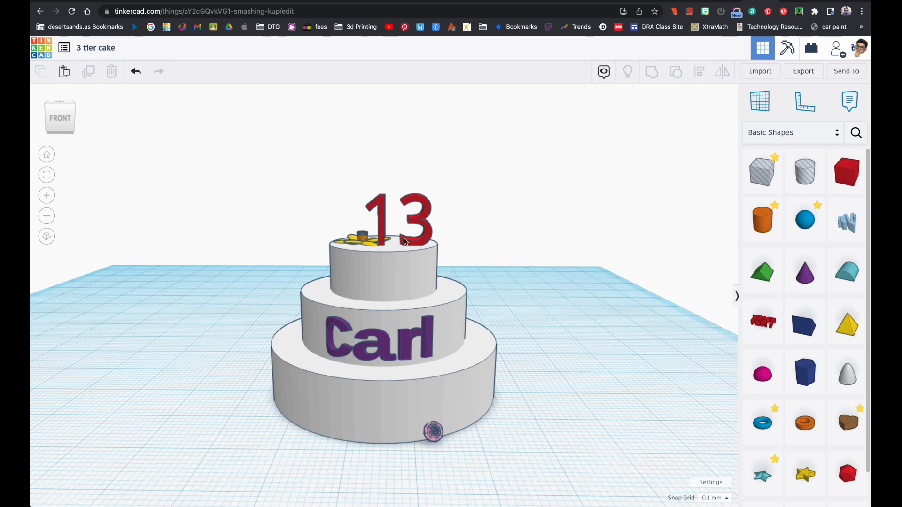
{"action": "mouse_move", "coordinate": [449, 337]}
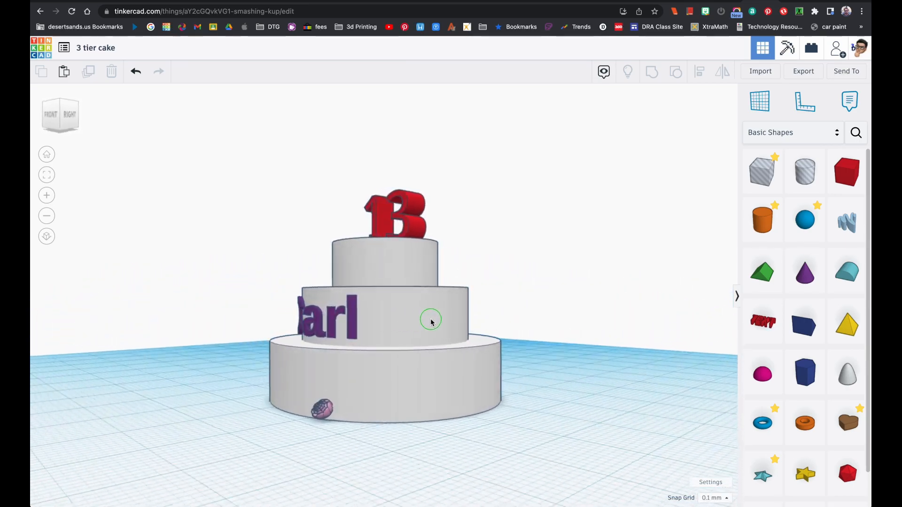
{"action": "left_click_drag", "start_coordinate": [431, 319], "coordinate": [412, 406]}
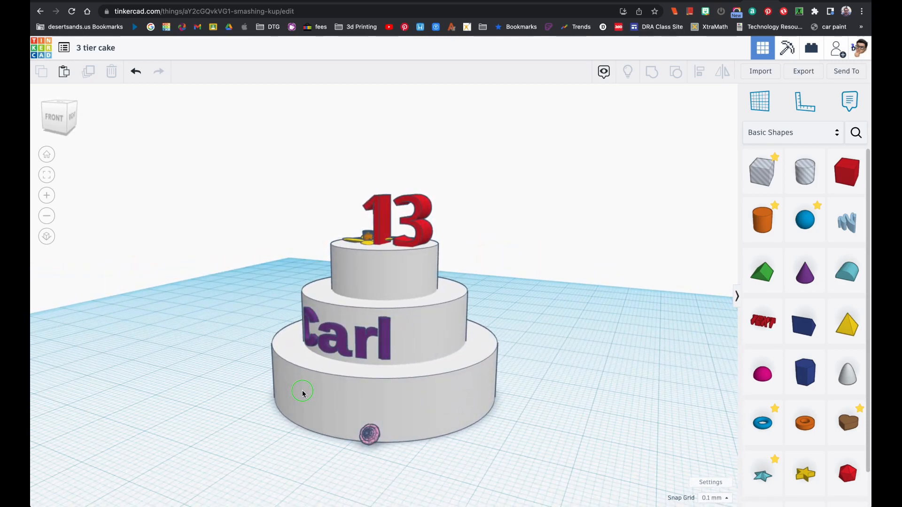
{"action": "left_click_drag", "start_coordinate": [302, 392], "coordinate": [442, 428]}
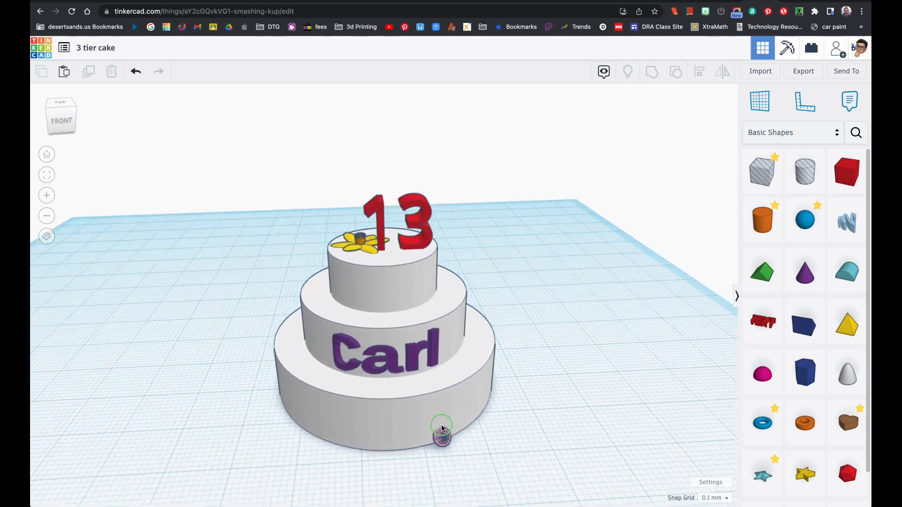